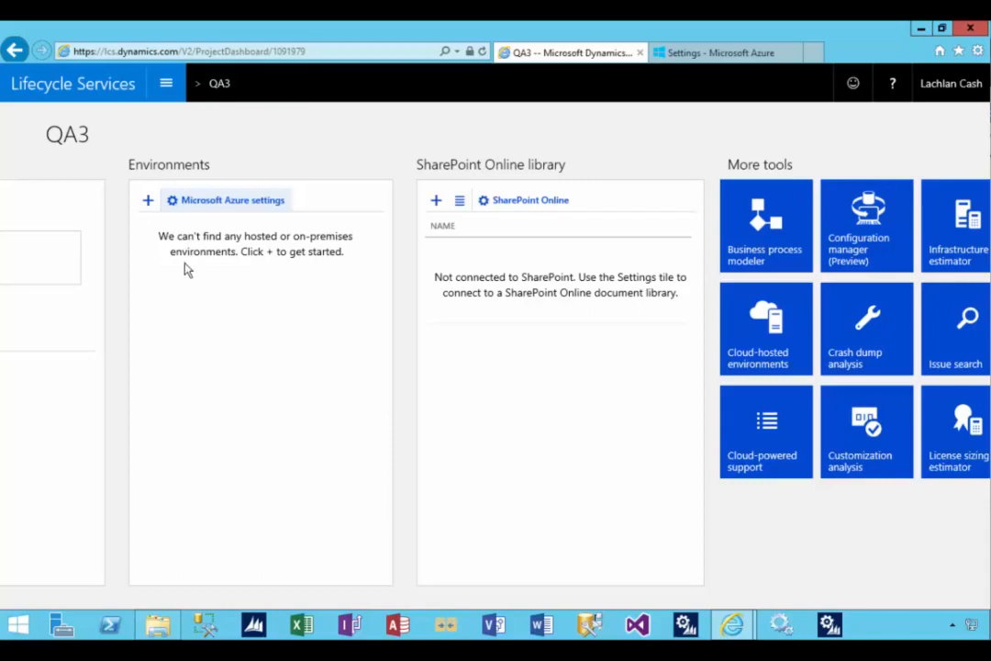
mouse_move(146, 213)
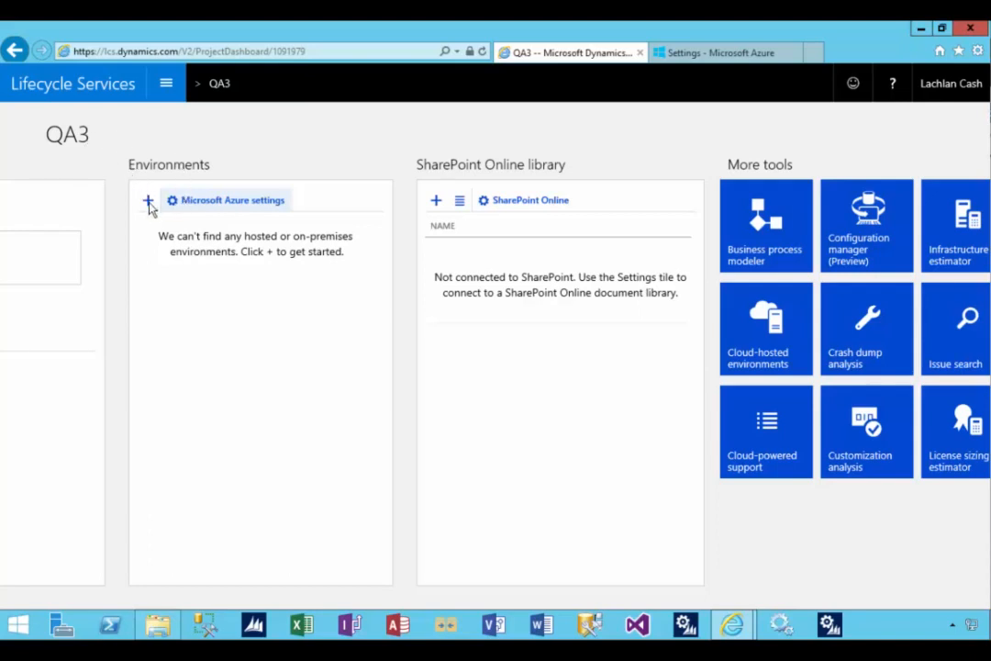
mouse_move(154, 231)
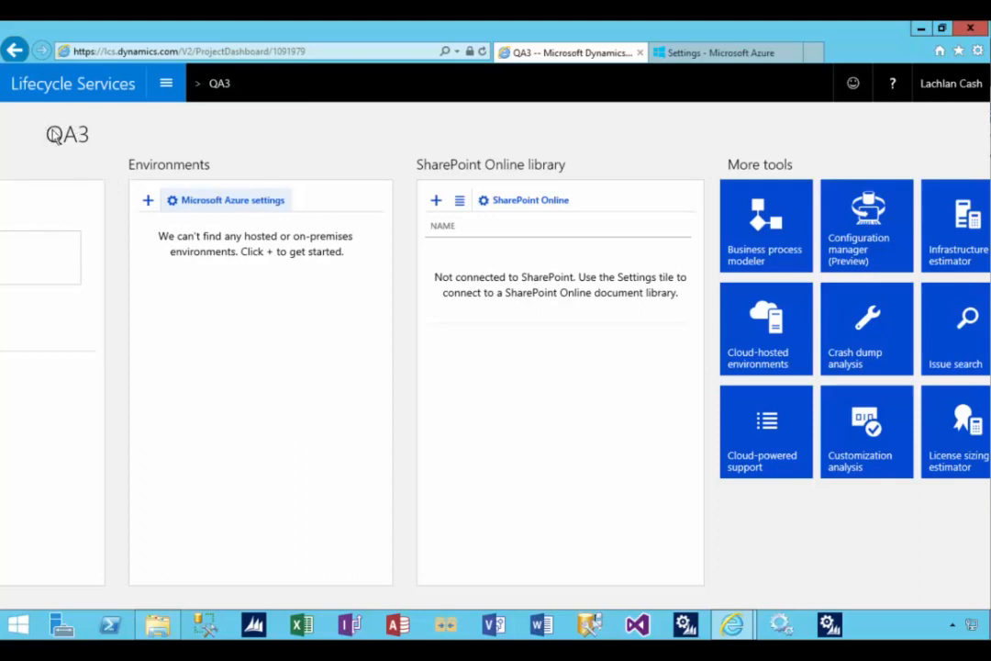
mouse_move(235, 212)
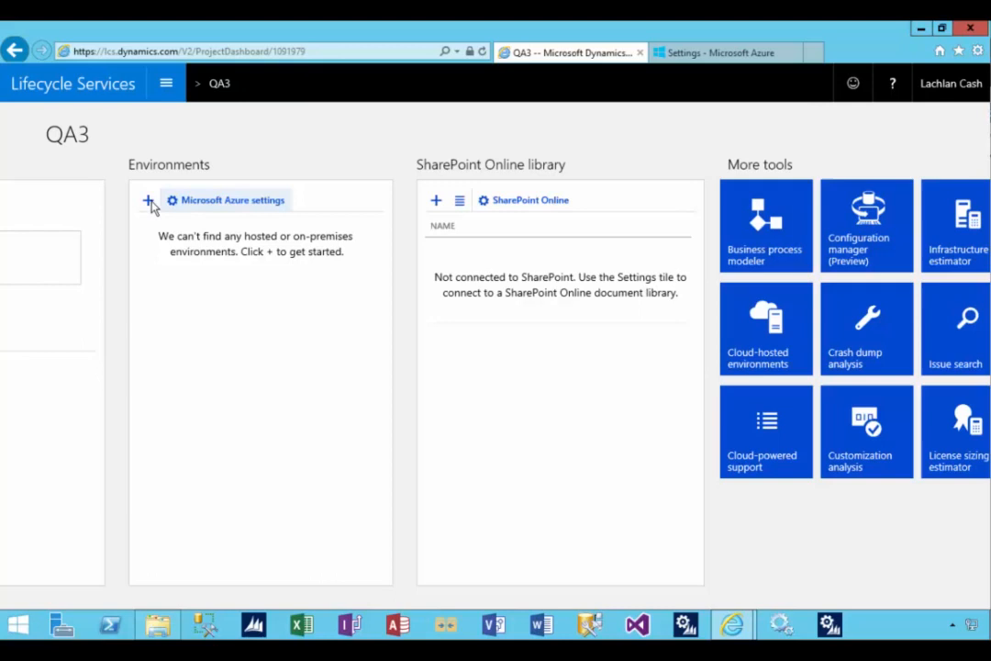
- Add a new environment to the project using the Demo AX 2012 R3 CU9 topology
left_click(147, 200)
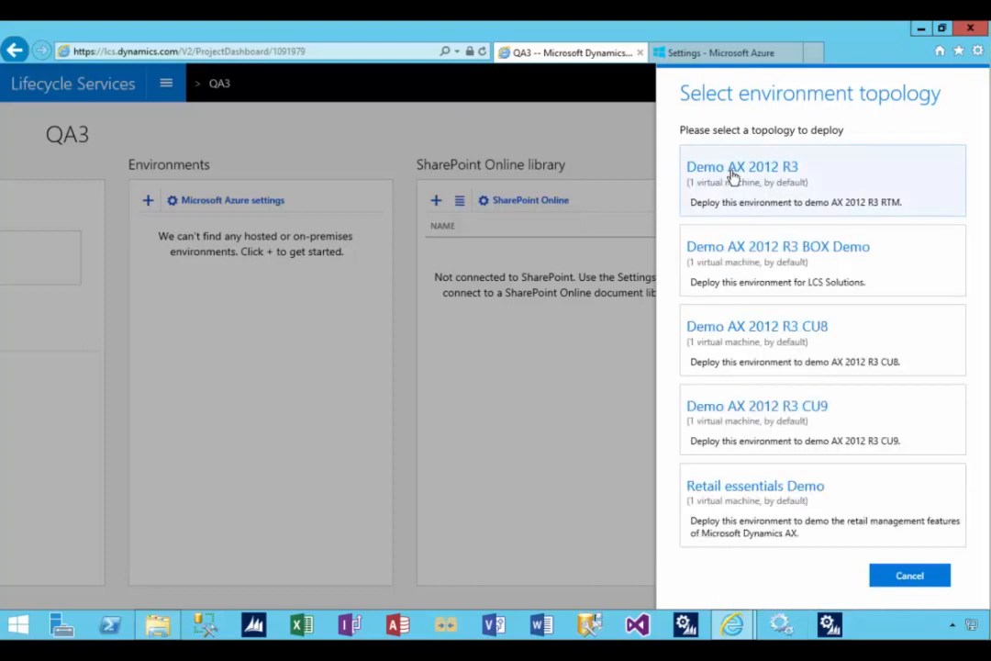
mouse_move(756, 420)
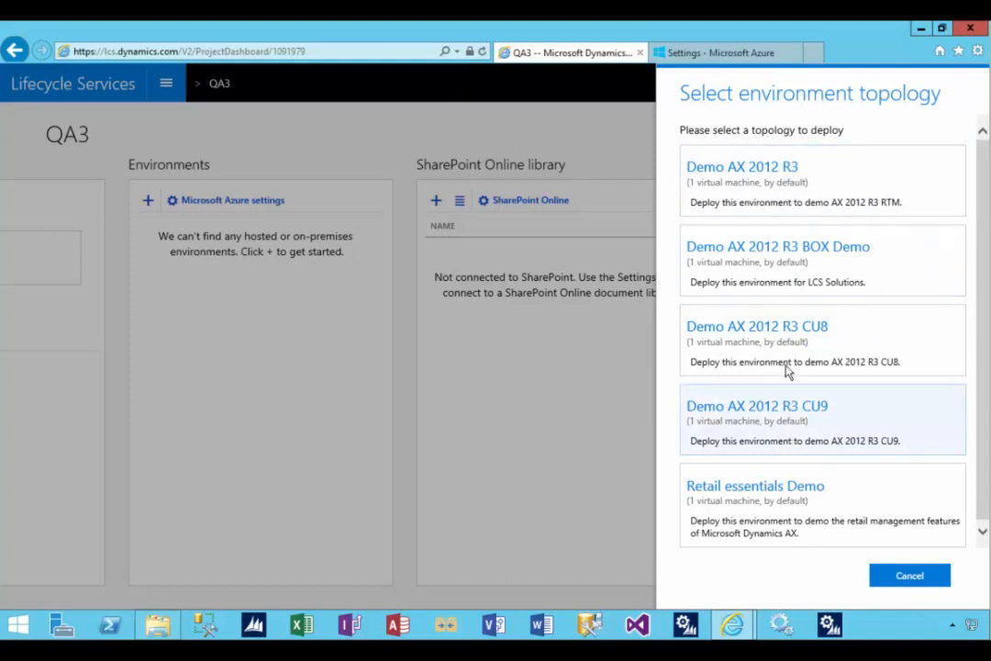
left_click(823, 419)
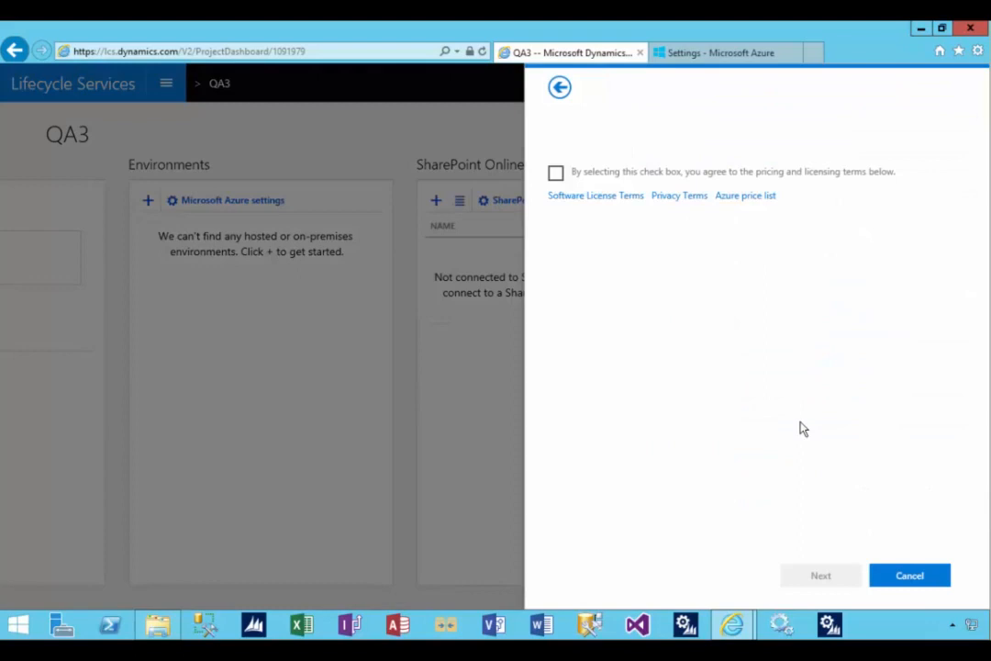
left_click(556, 172)
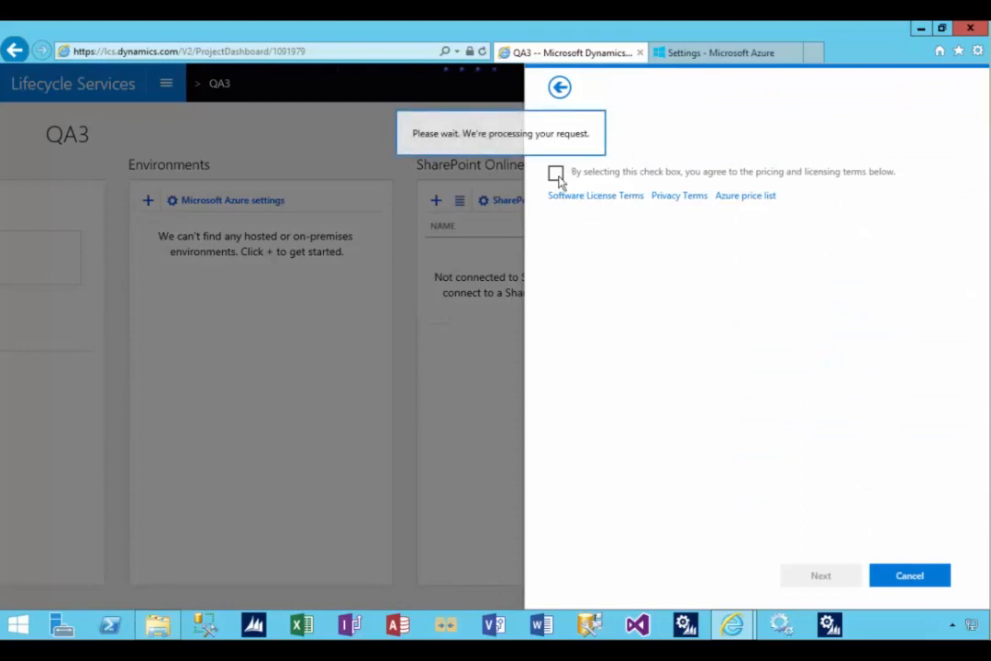
mouse_move(804, 200)
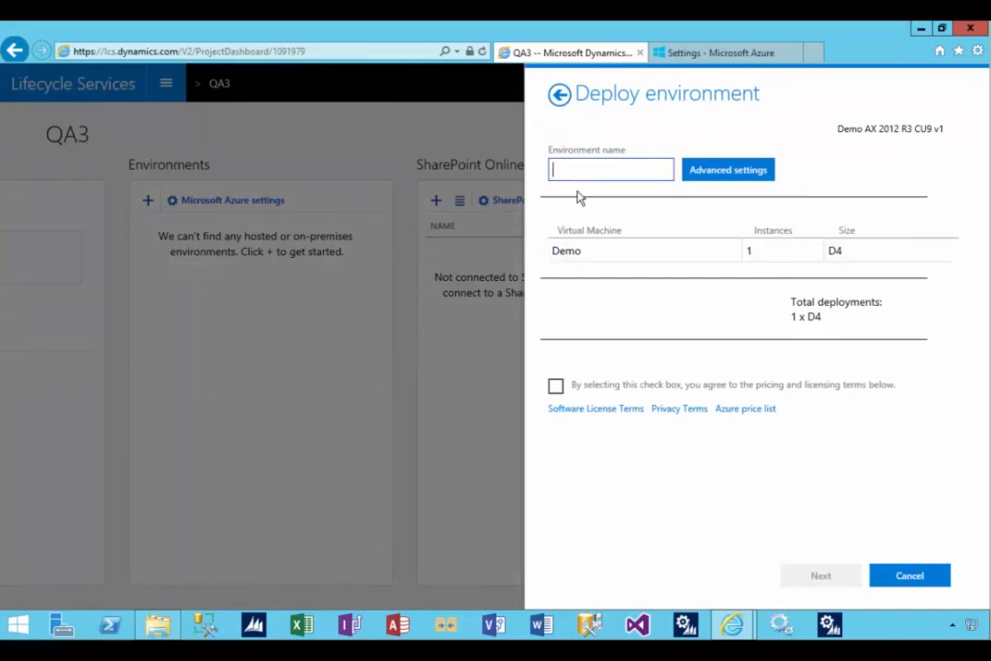
- Name the environment QA3VM1, agree to the pricing and licensing terms and continue
type("QA")
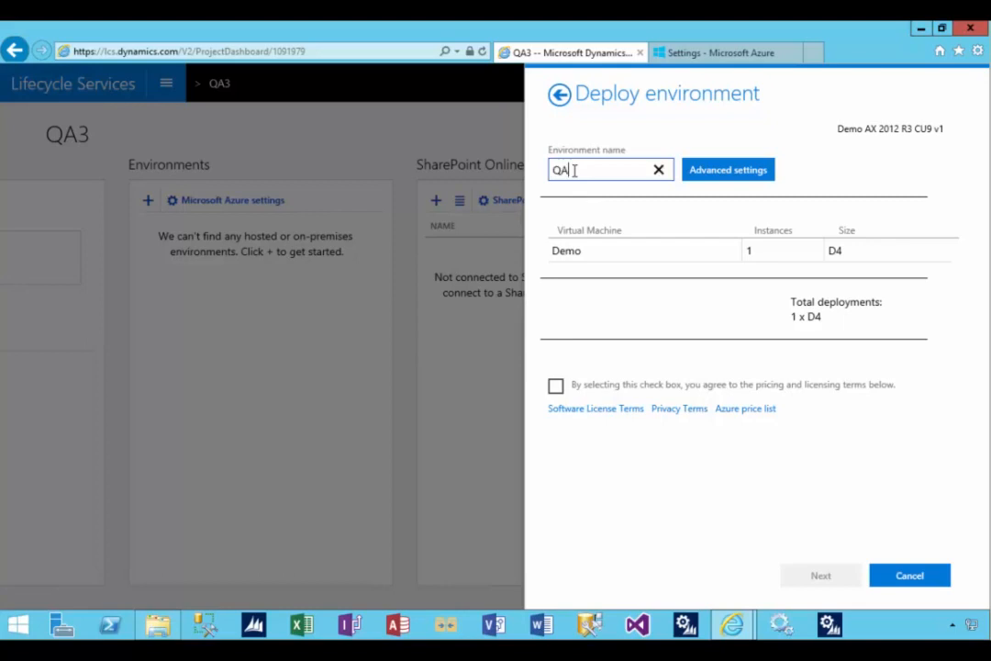
type("3VM1")
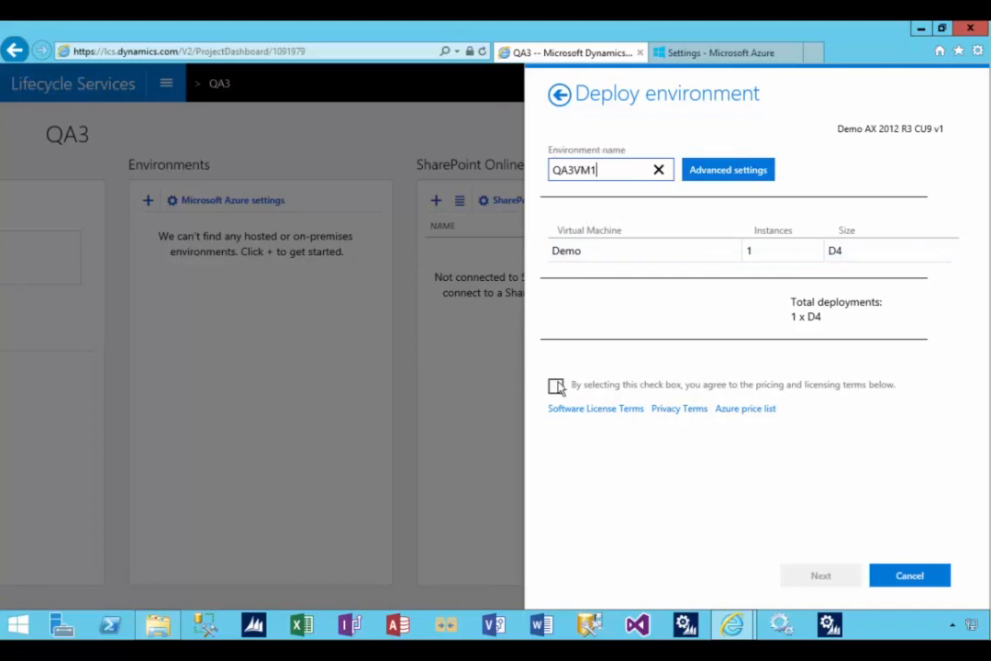
left_click(556, 386)
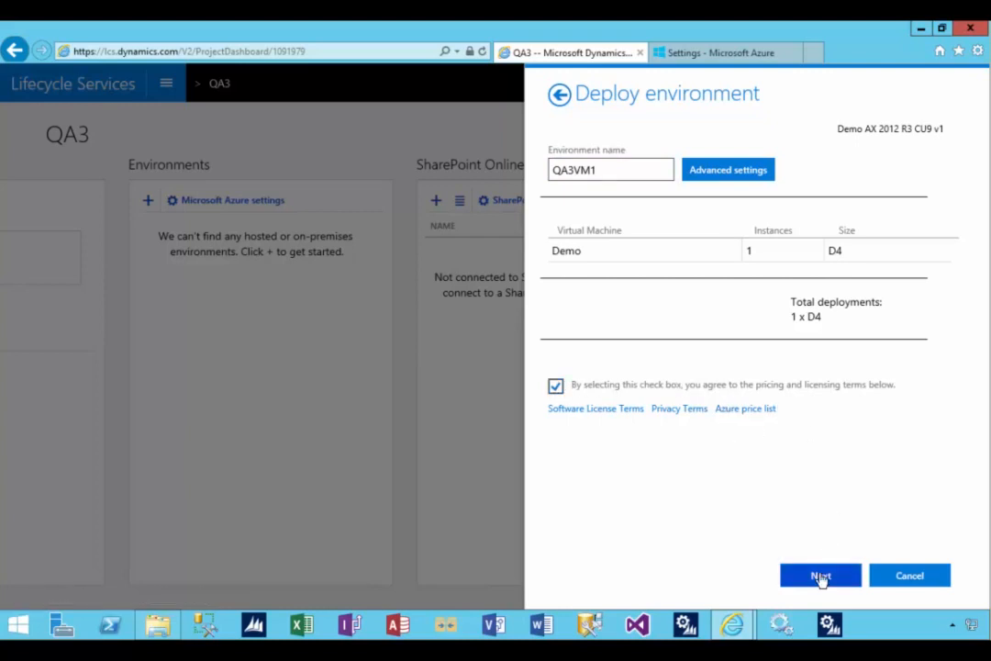
left_click(819, 576)
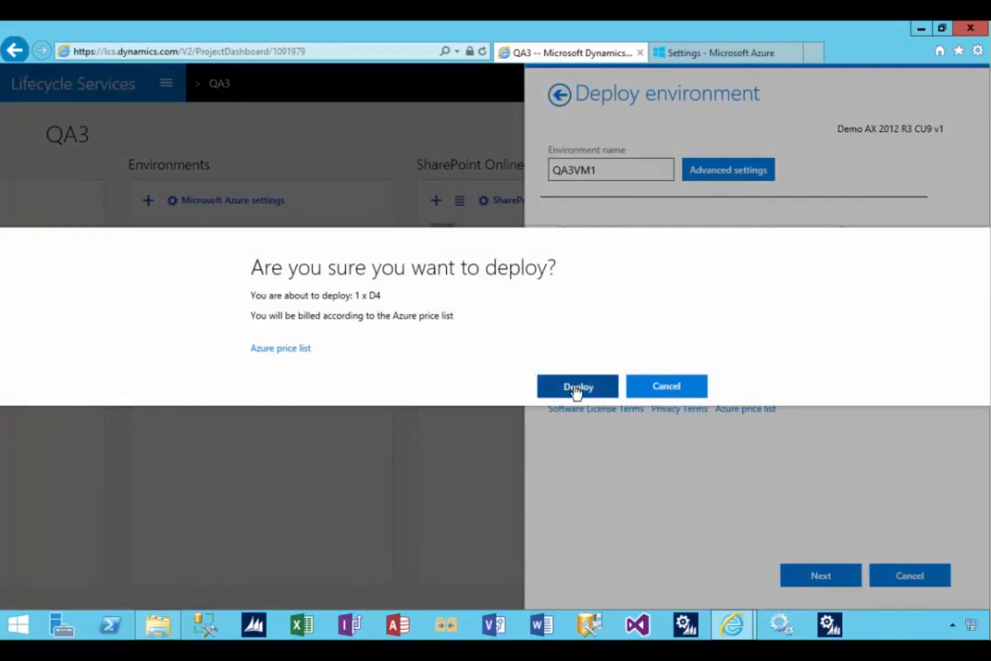
- Confirm the 1 x D4 deployment of QA3VM1 in the 'Are you sure' dialog
left_click(578, 385)
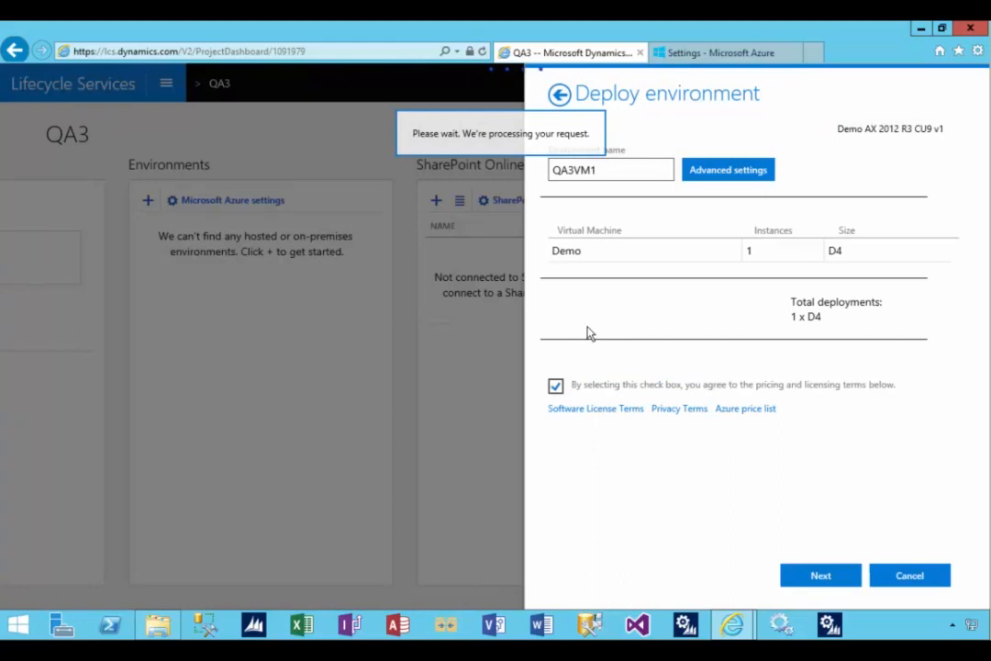
mouse_move(603, 327)
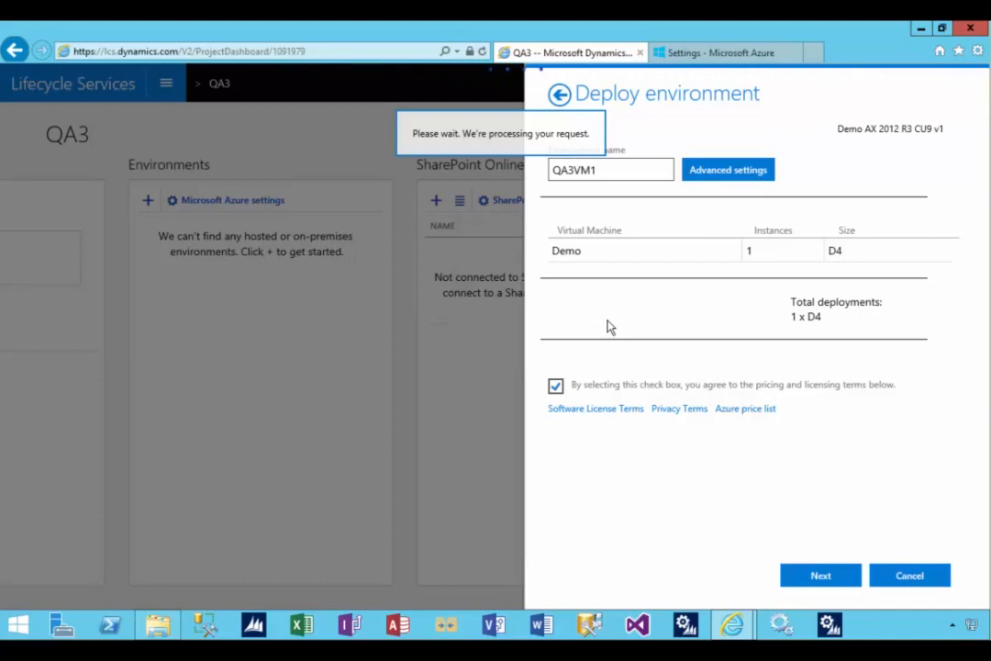
mouse_move(677, 327)
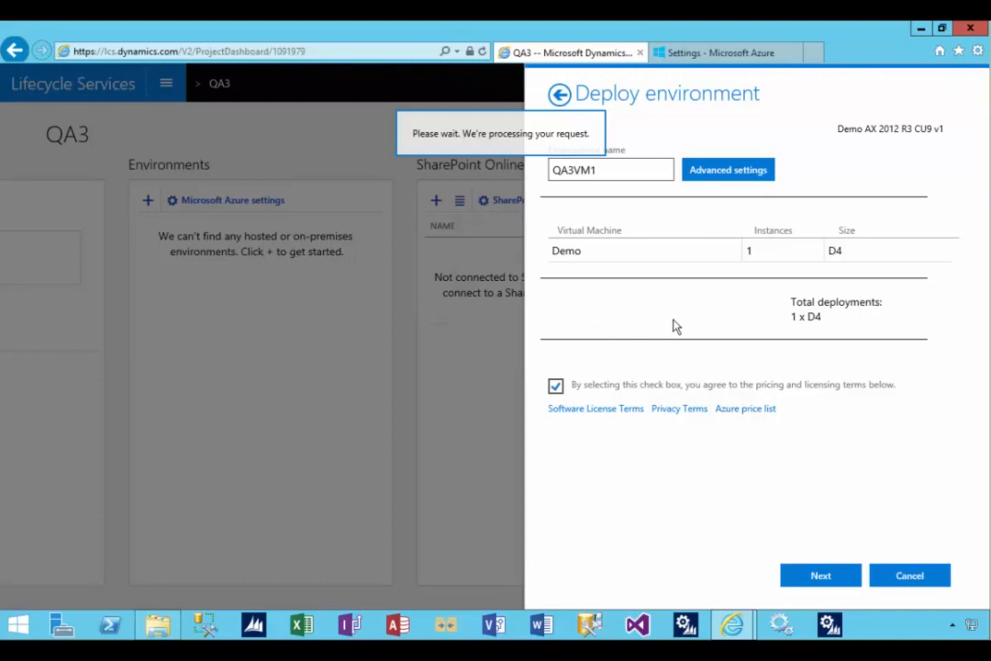
mouse_move(925, 613)
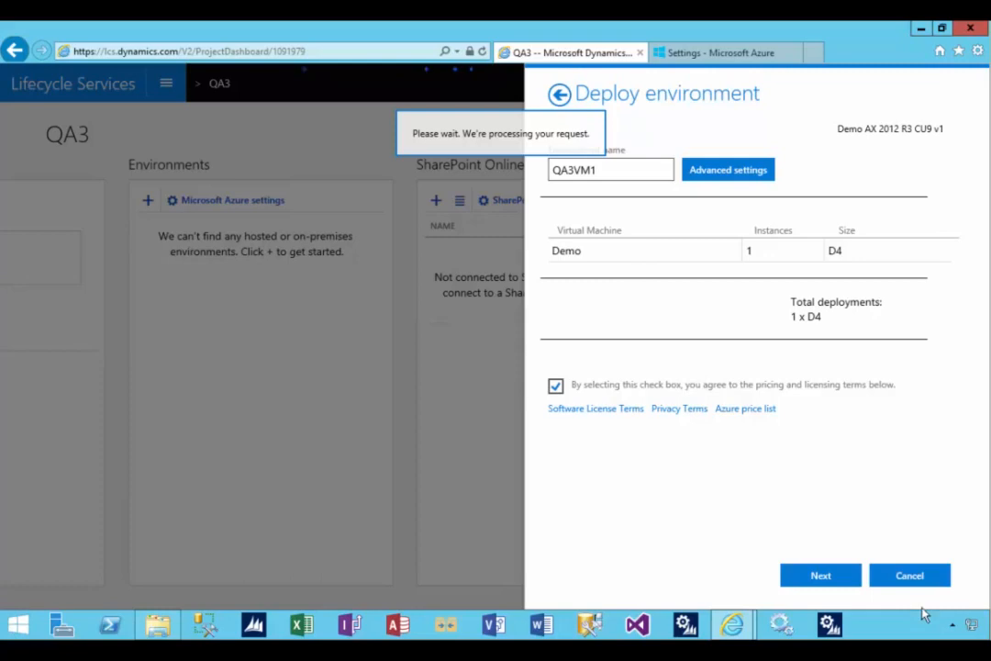
- Return to the QA3 project dashboard where QA3VM1 shows as a queued Azure environment
left_click(819, 576)
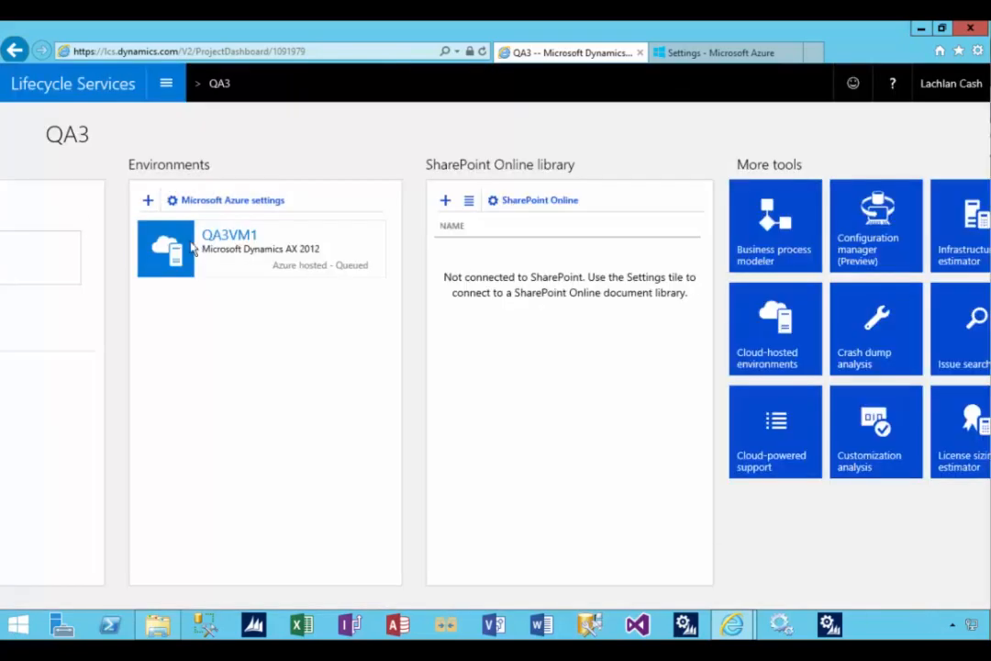
mouse_move(315, 286)
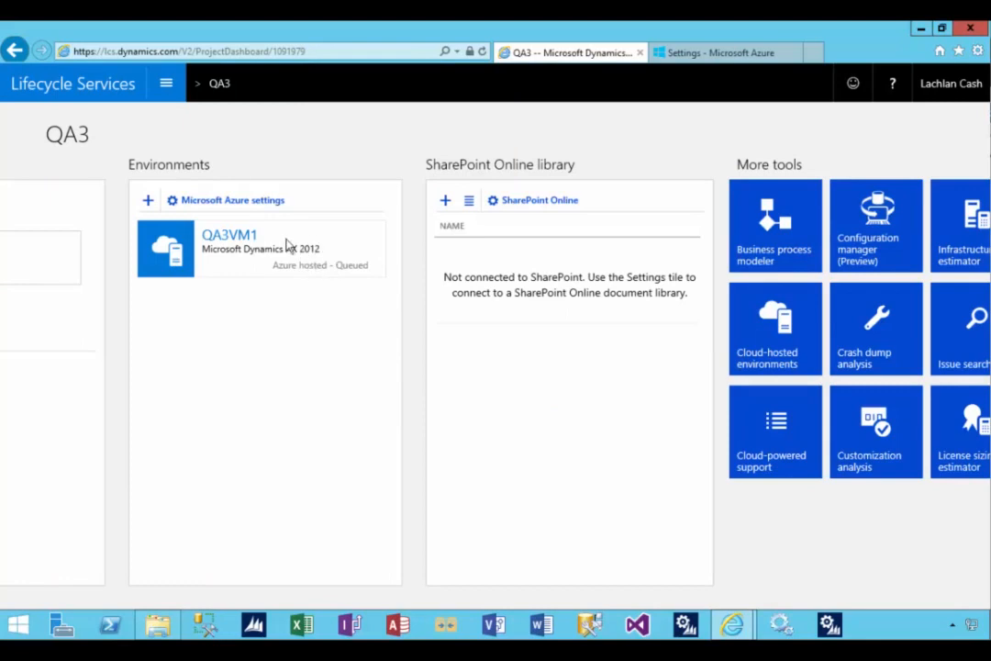
mouse_move(305, 268)
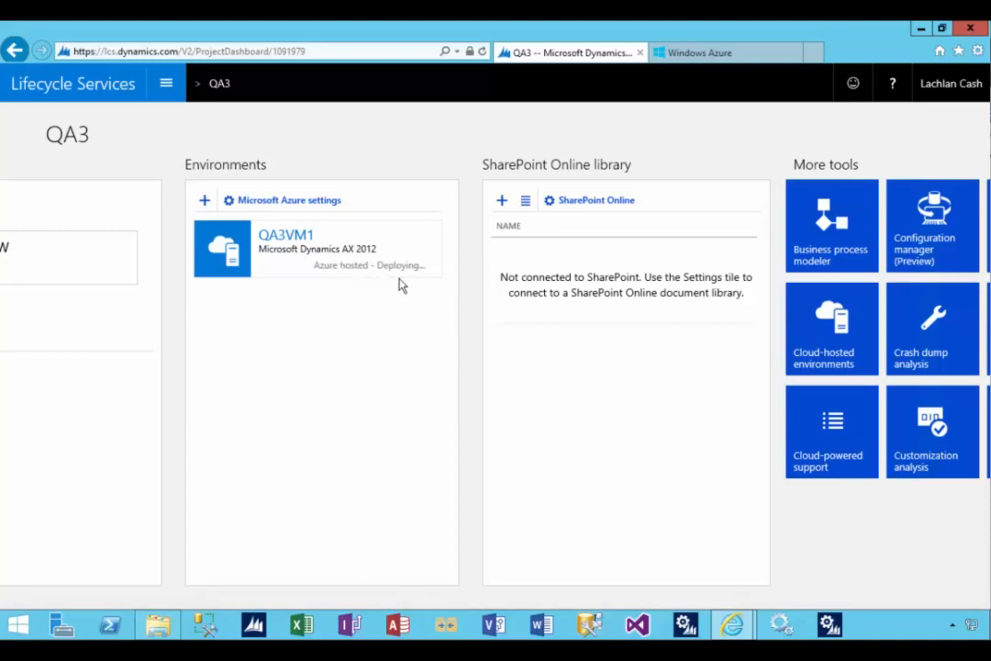
mouse_move(407, 333)
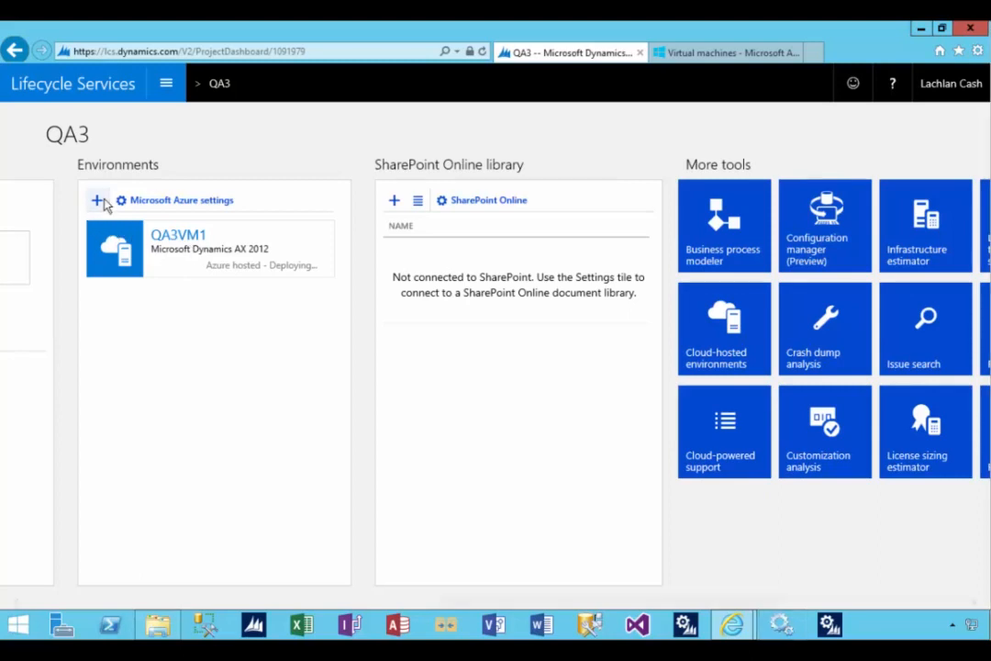
- Add a second environment using the Demo AX 2012 R3 CU9 topology
left_click(97, 200)
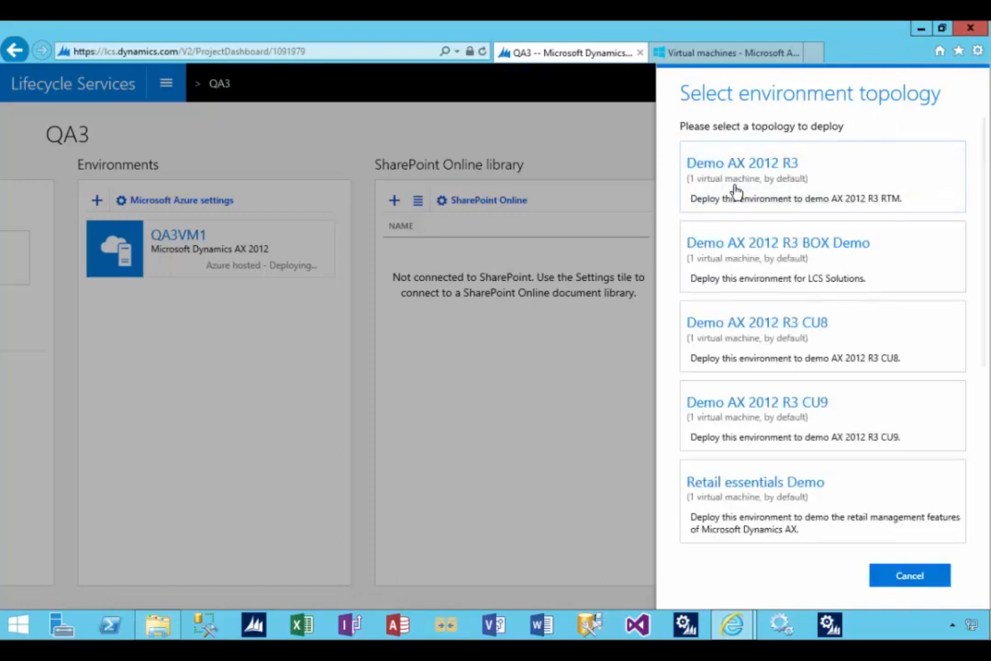
left_click(741, 162)
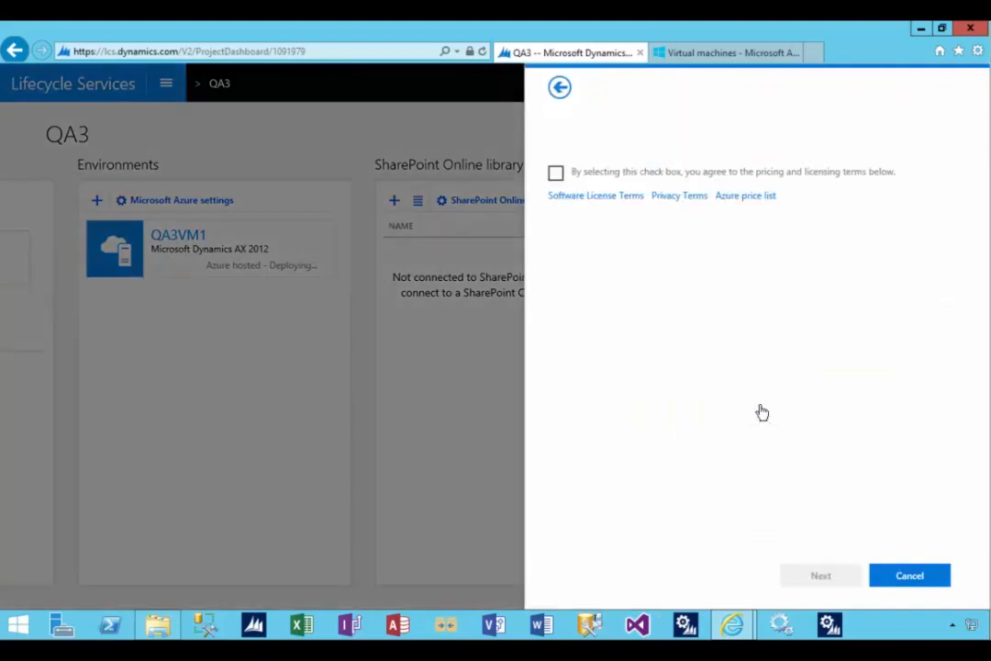
left_click(555, 172)
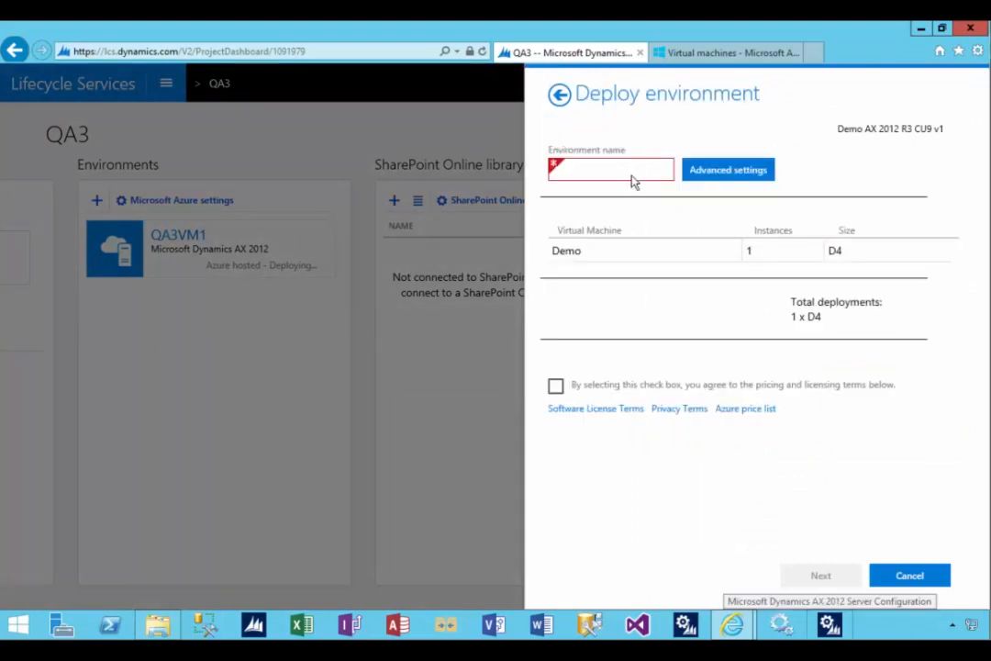
- Begin naming the second environment QA3VM2 and go to its advanced deployment settings
left_click(609, 169)
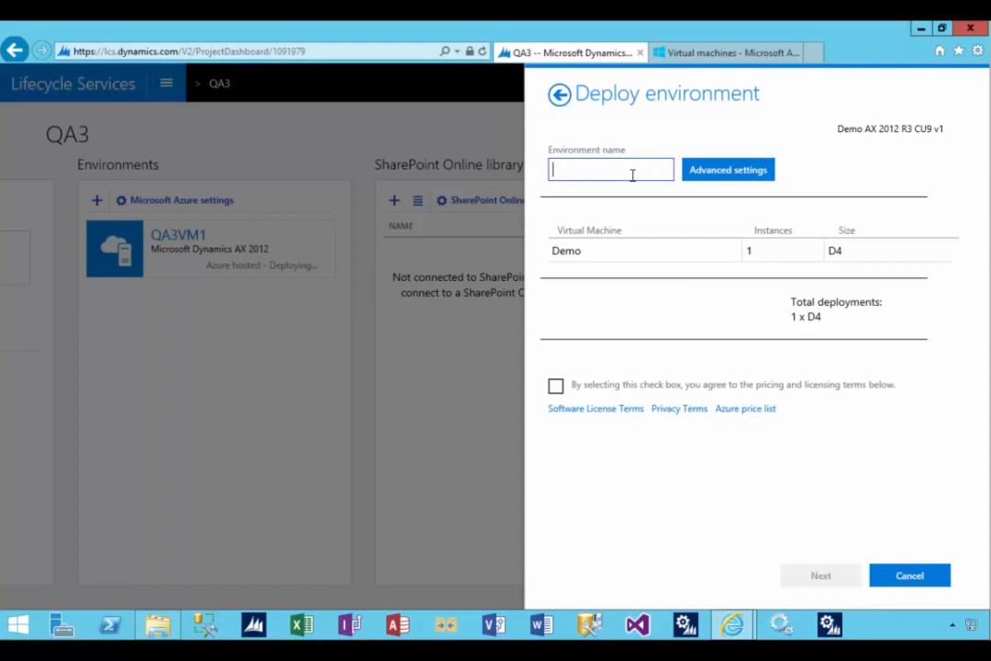
type("QA3VM2")
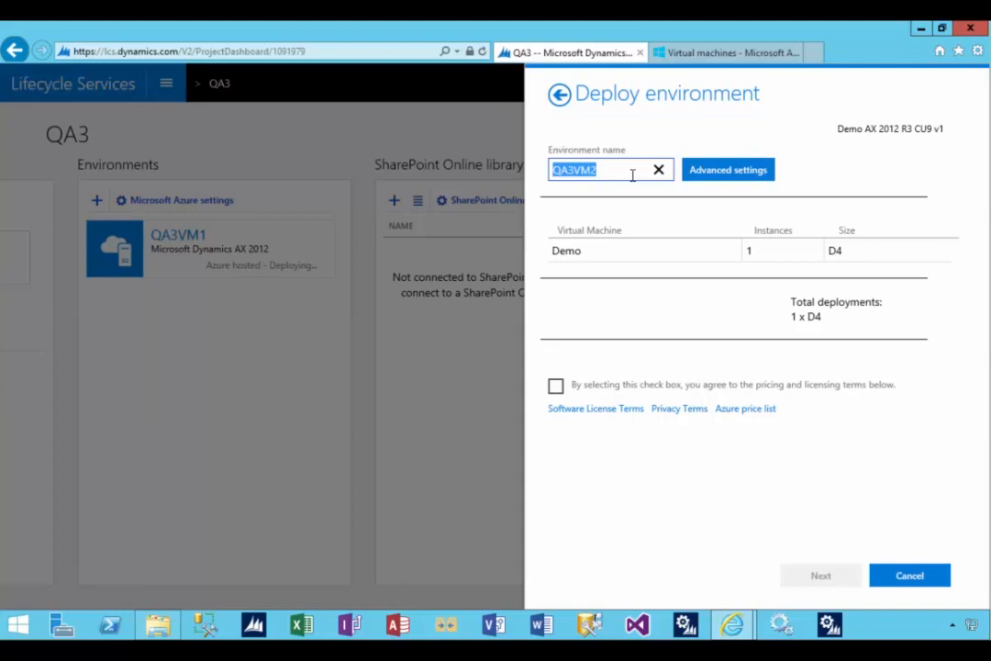
left_click(726, 169)
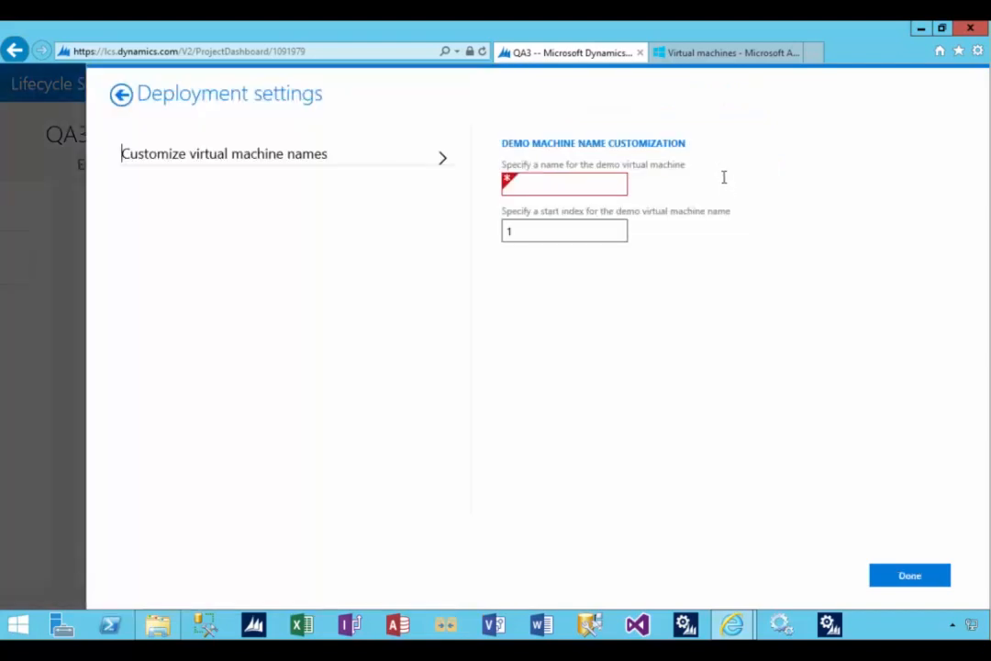
- Set the custom demo virtual machine name to QA3VM2 and finish with Done
type("QA3VM2")
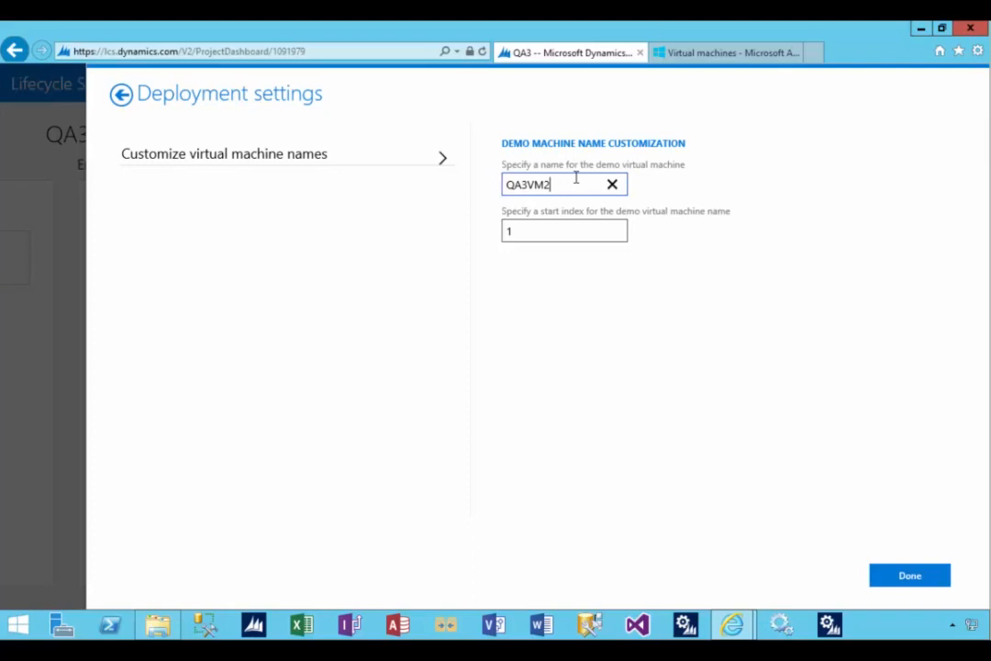
left_click(565, 232)
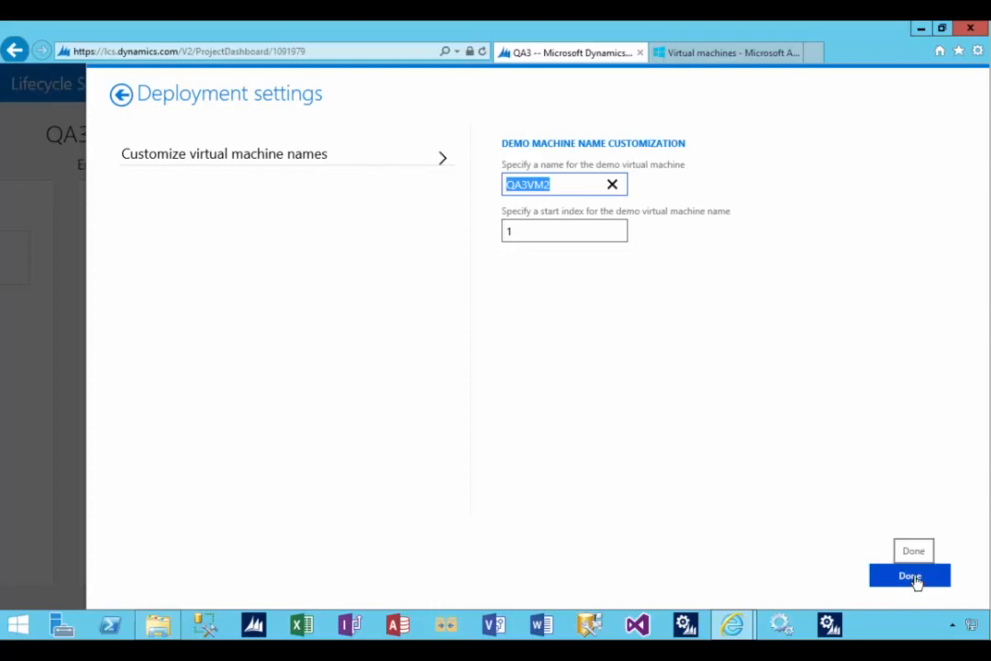
left_click(908, 574)
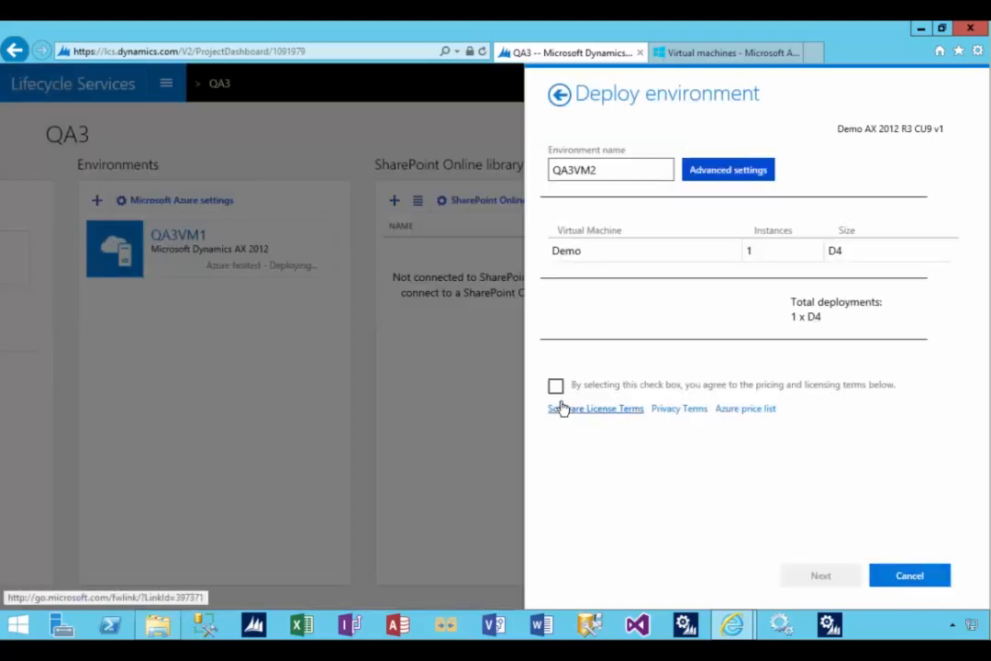
- Agree to the licensing terms and confirm deploying QA3VM2, which appears queued
left_click(554, 385)
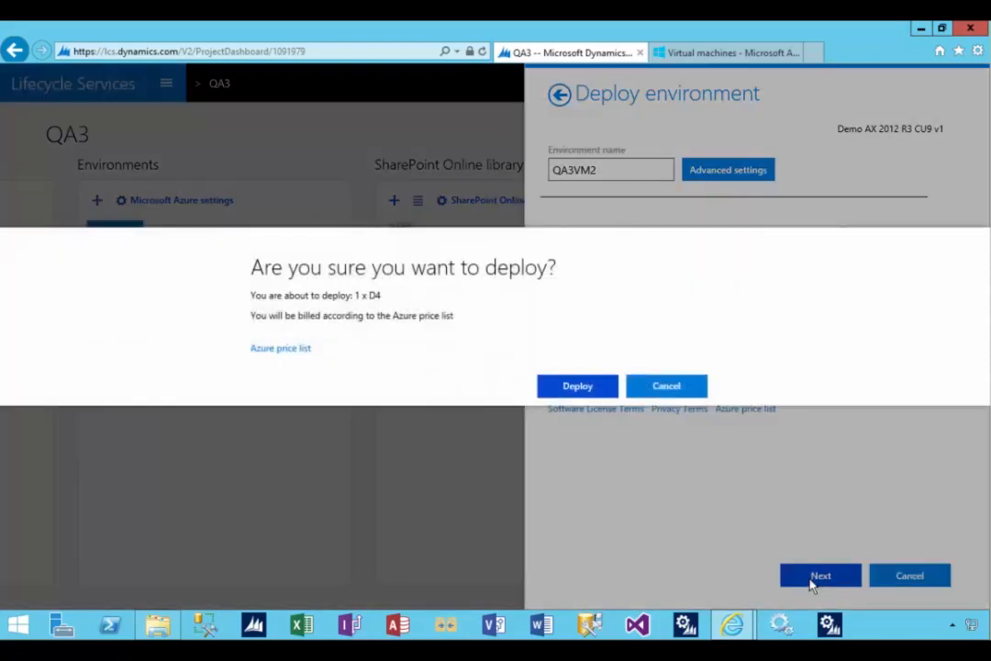
left_click(577, 385)
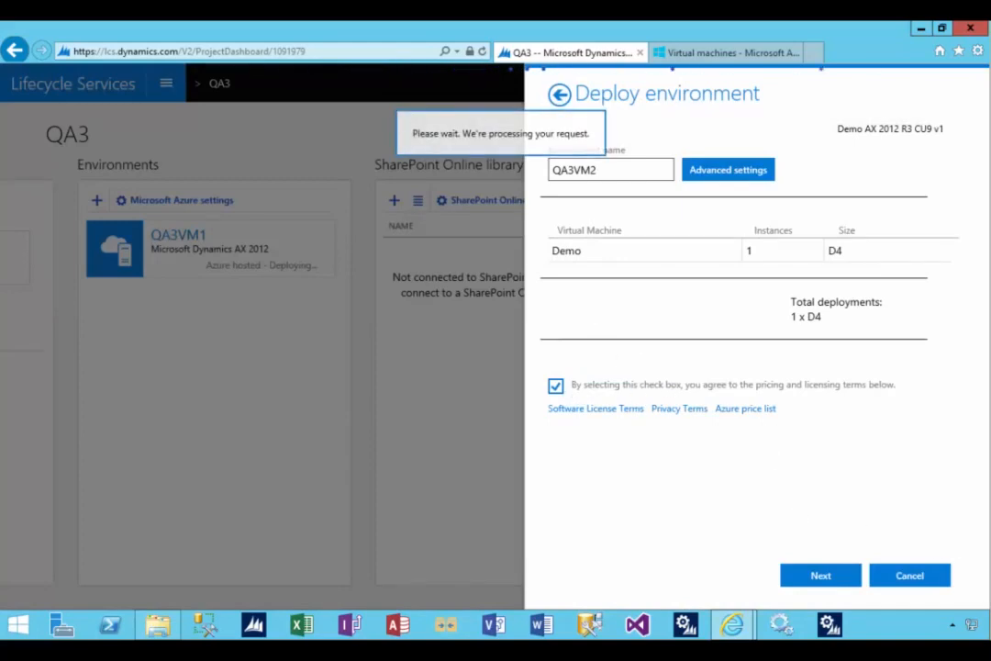
left_click(819, 574)
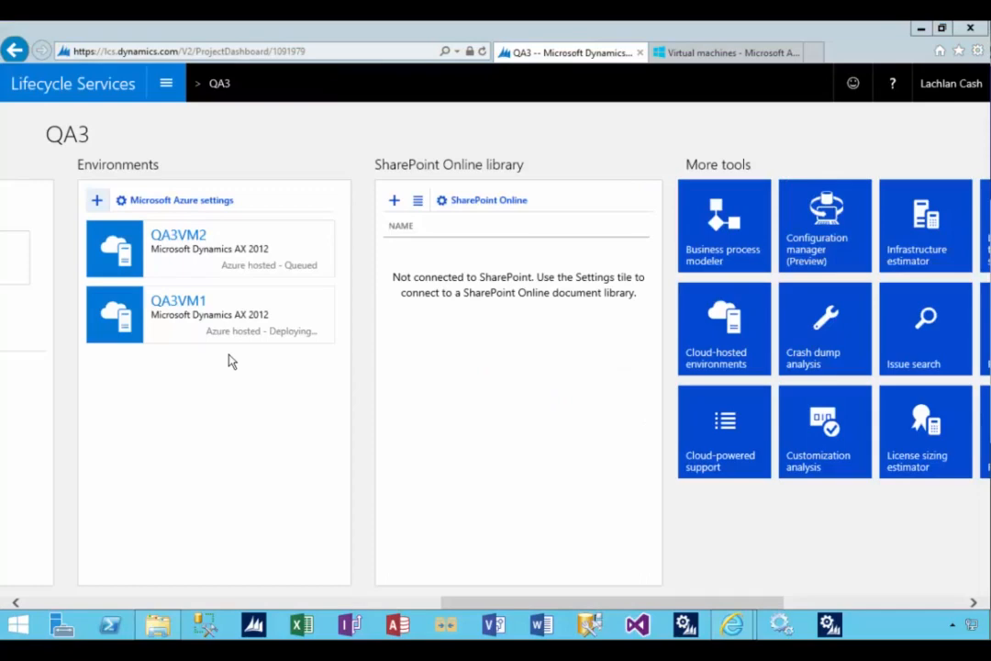
mouse_move(295, 274)
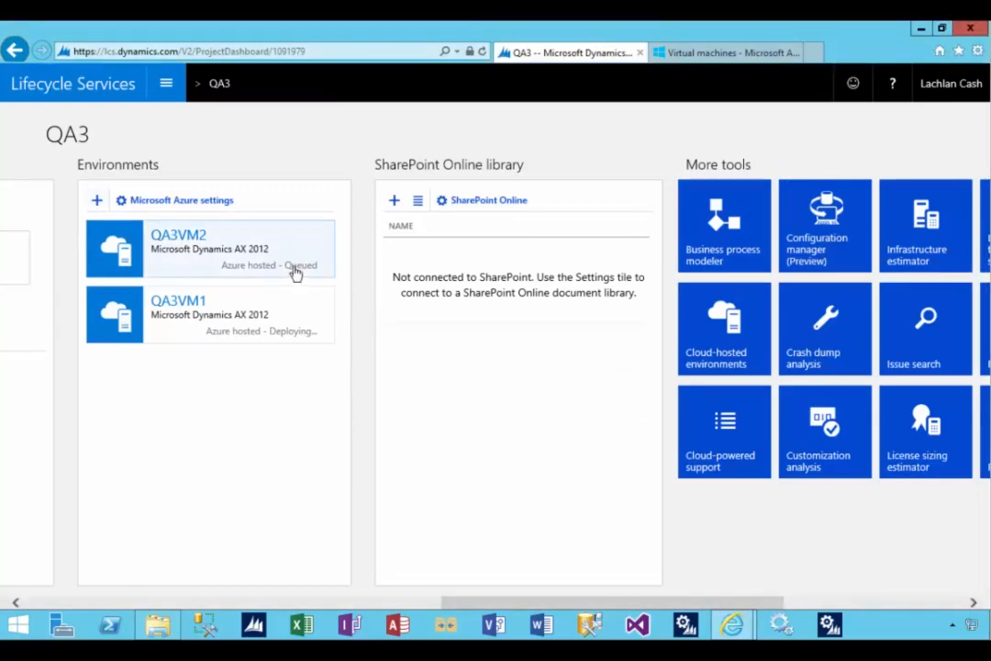
mouse_move(316, 272)
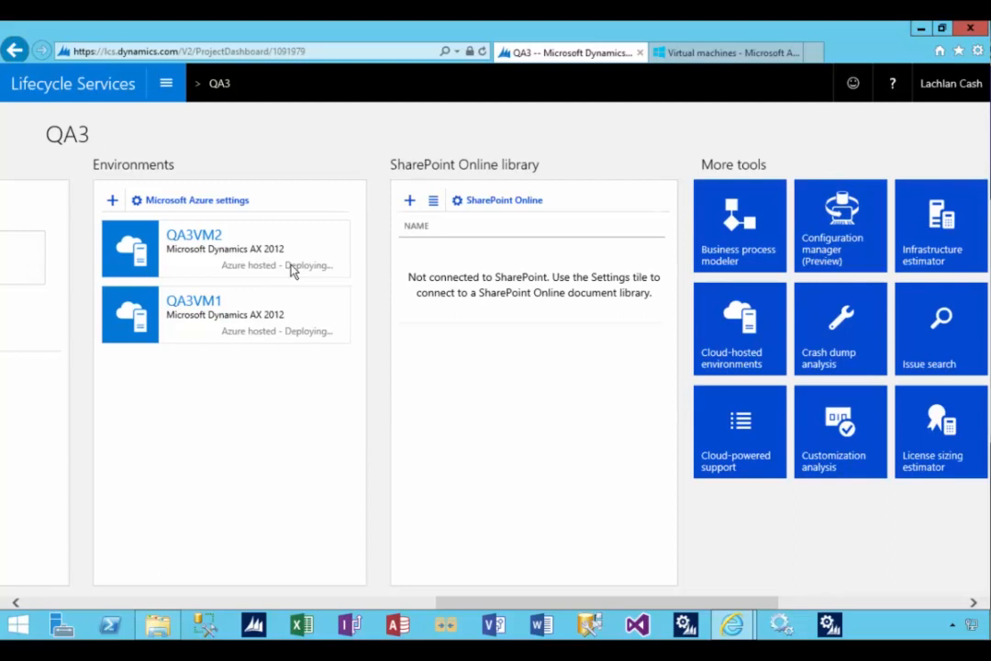
mouse_move(279, 268)
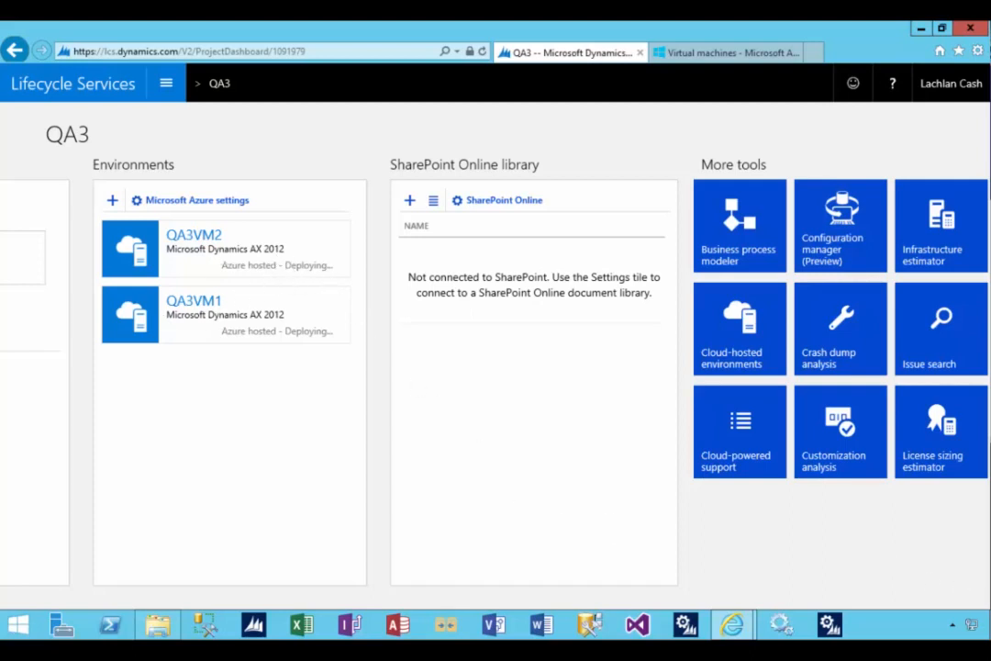
- Refresh the QA3 project dashboard so QA3VM1 and QA3VM2 show as Deployed
left_click(165, 83)
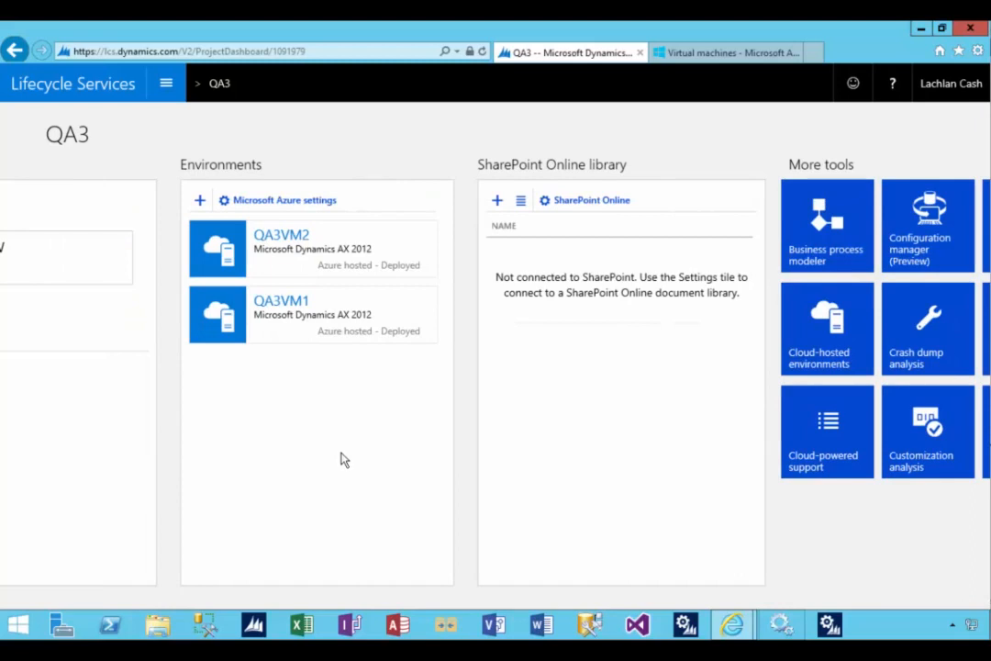
mouse_move(345, 309)
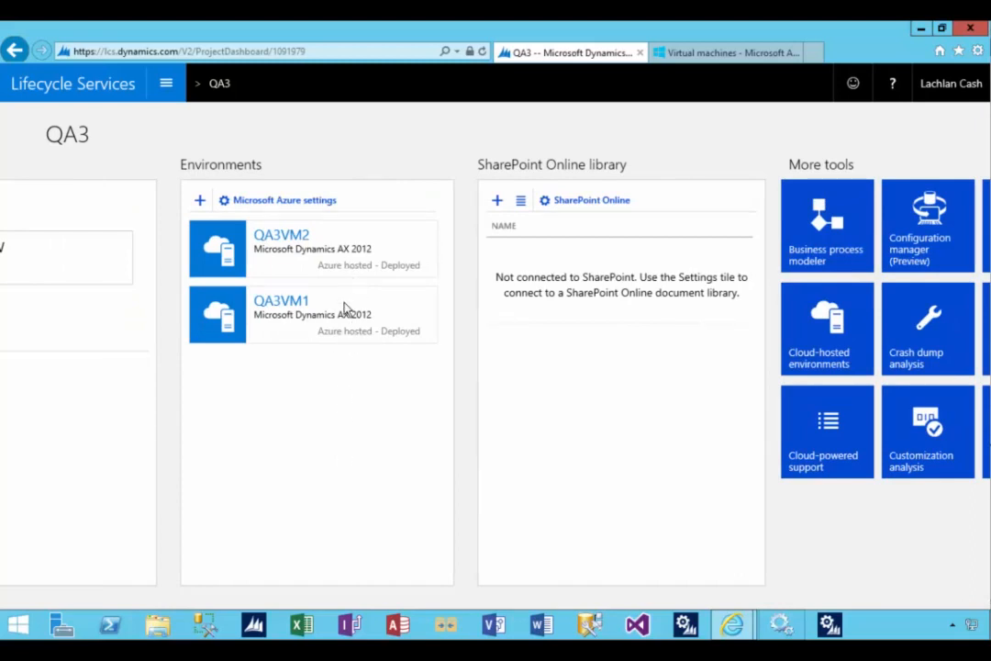
mouse_move(392, 279)
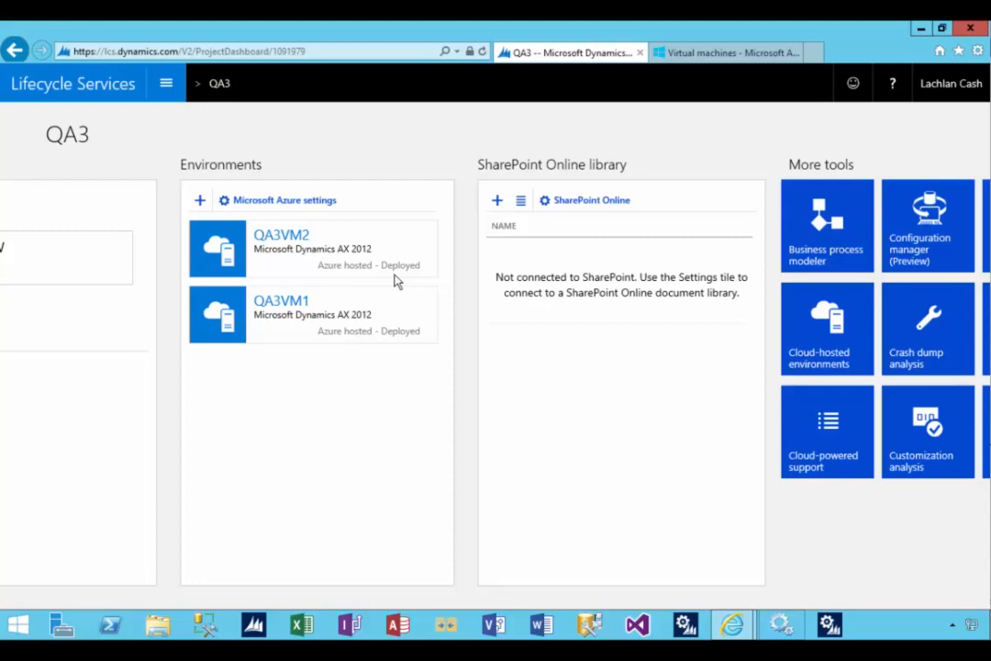
mouse_move(391, 323)
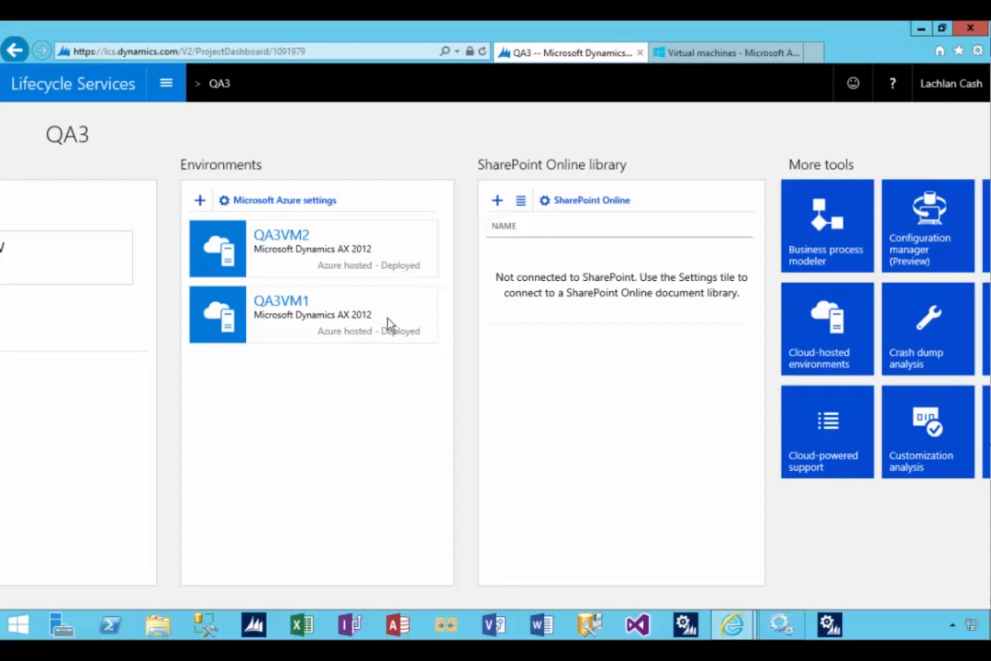
mouse_move(92, 172)
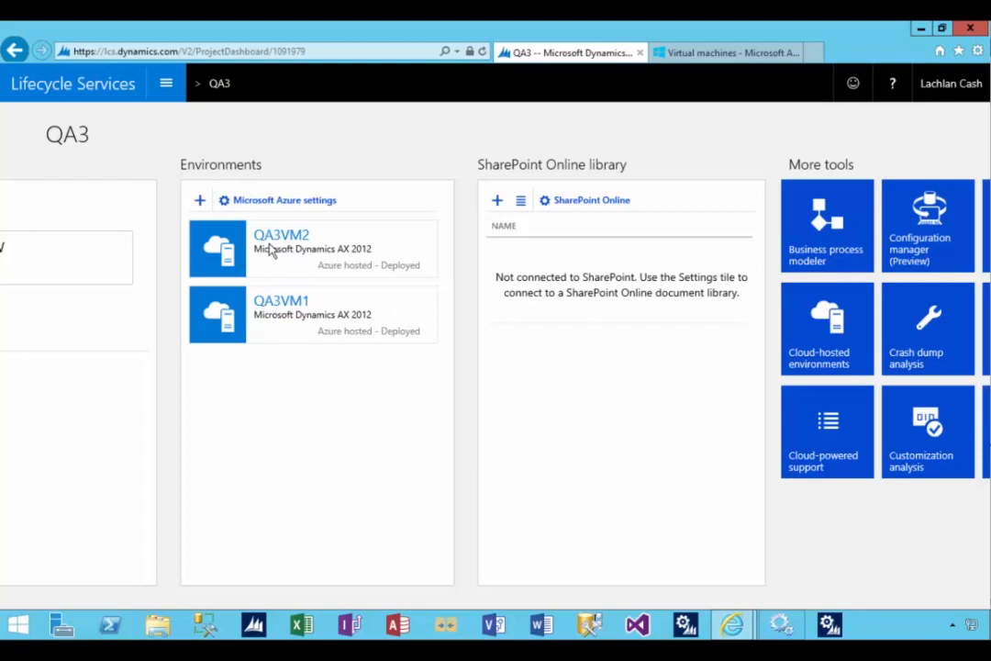
mouse_move(279, 268)
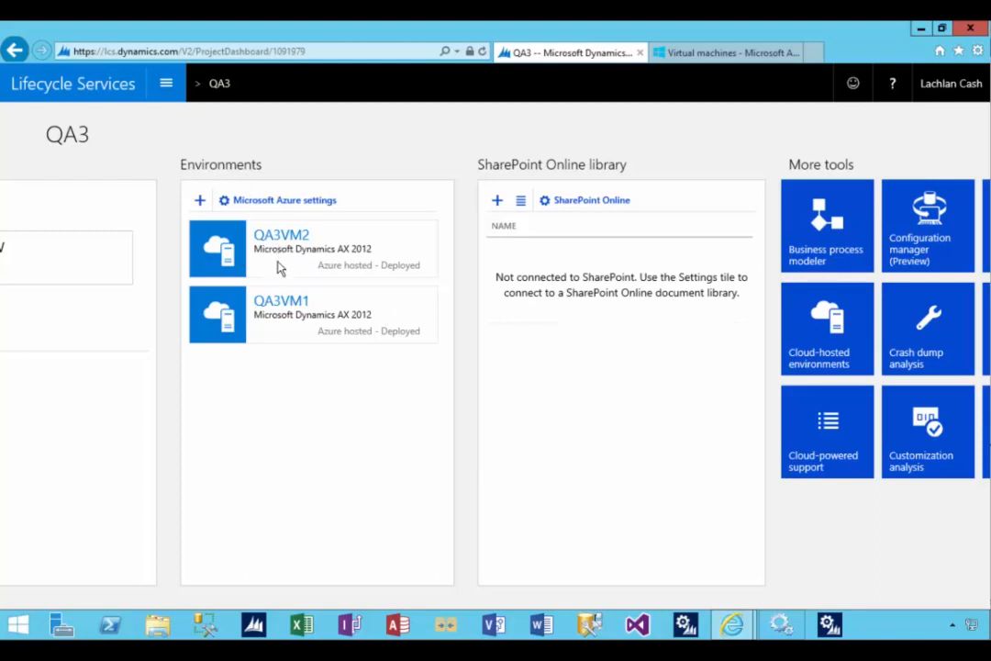
mouse_move(334, 268)
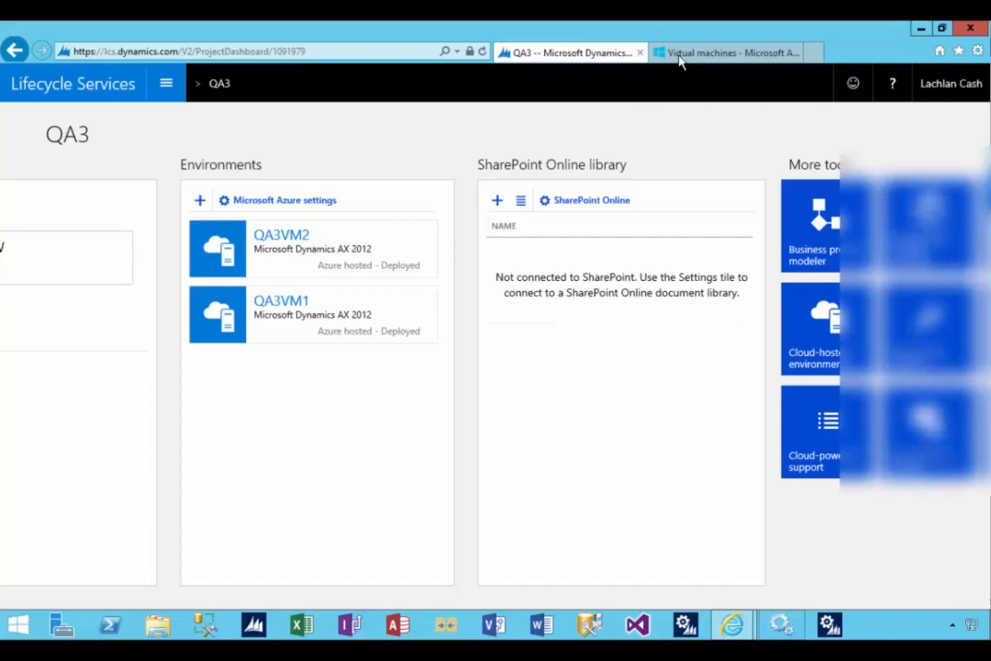
- Switch to the Virtual machines – Microsoft Azure browser tab showing the running QA3 machine
left_click(725, 51)
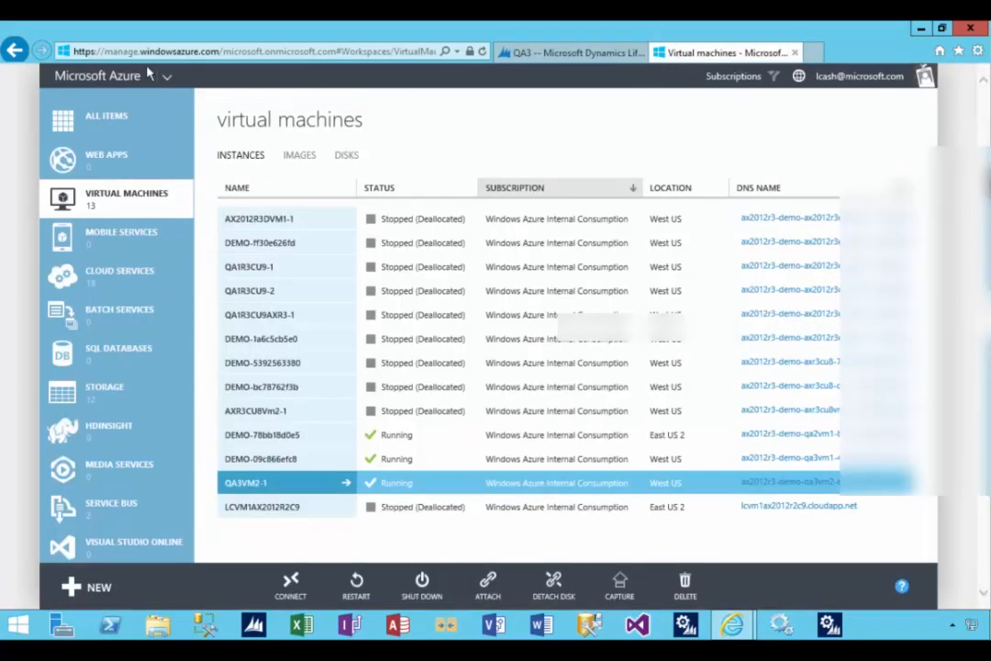
mouse_move(246, 96)
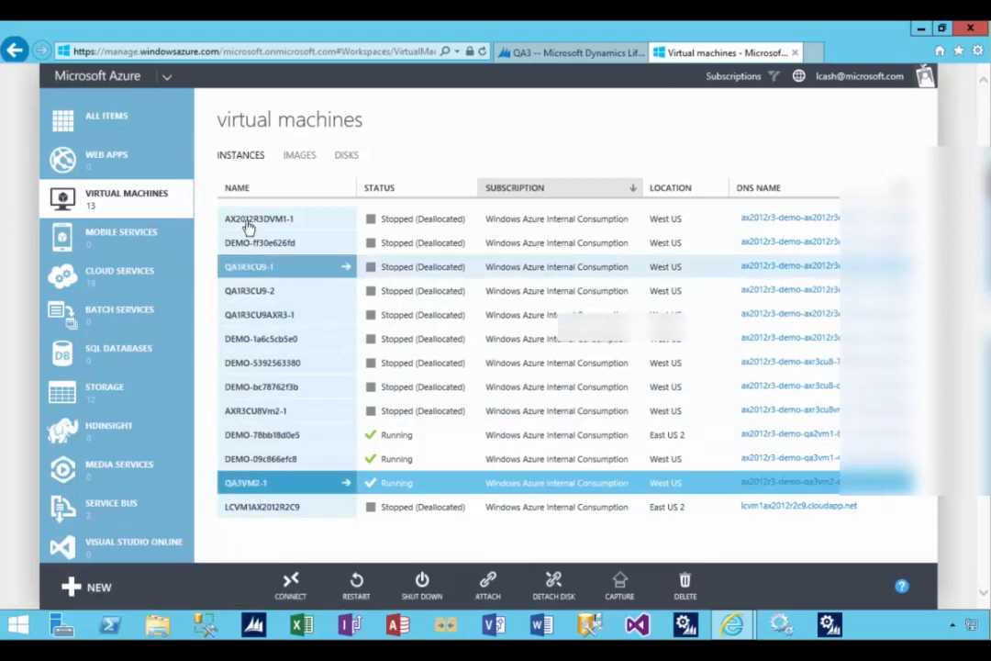
- Scan the Azure Virtual Machines list, then switch back to the QA3 Lifecycle Services page
left_click(272, 481)
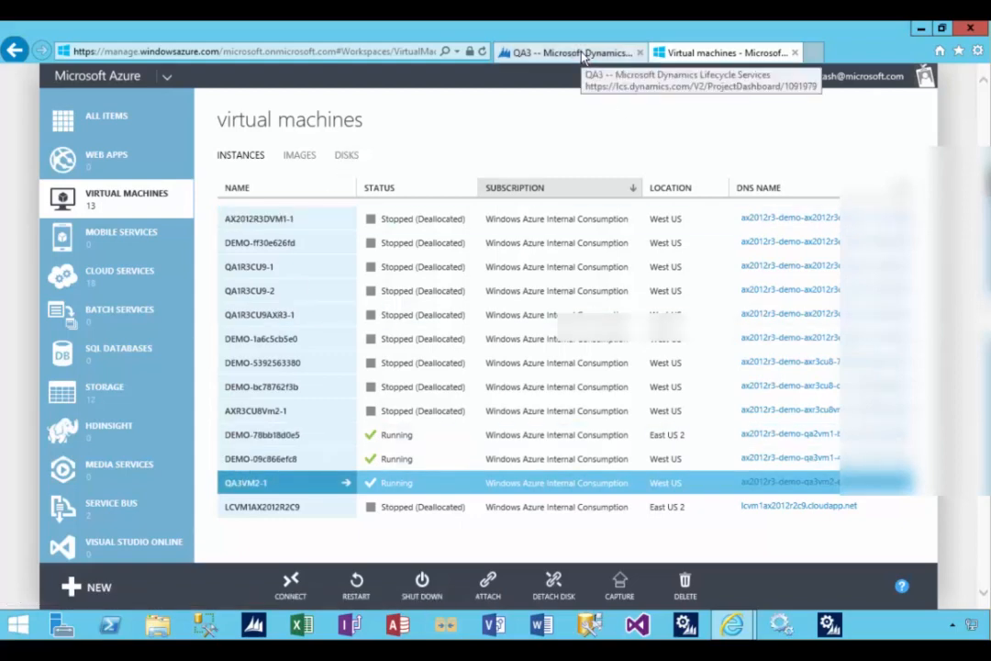
left_click(569, 52)
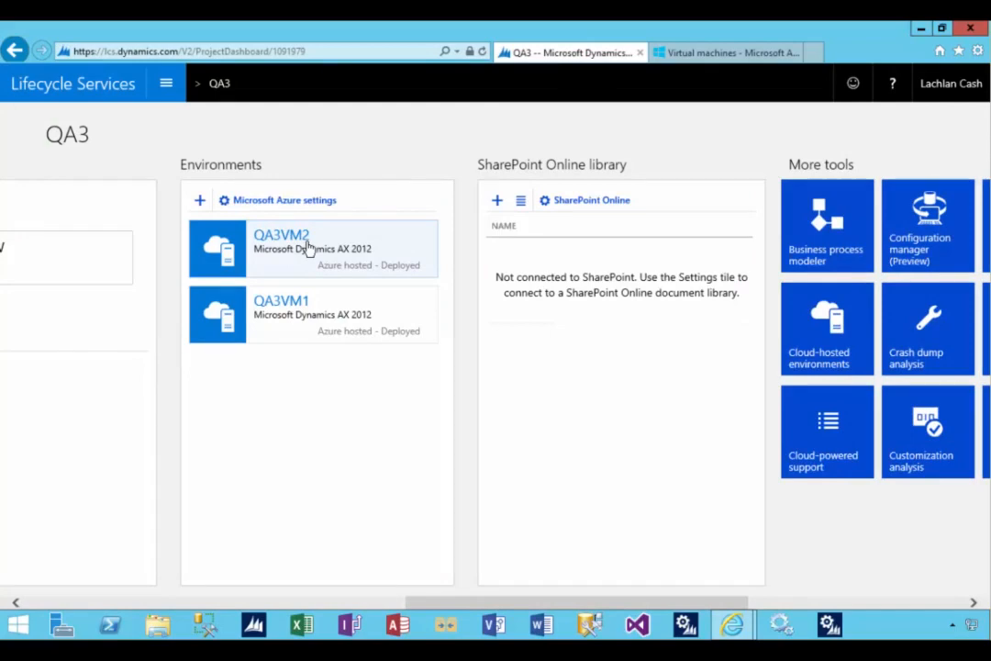
- View the QA3VM2 environment details with its VM QA3VM2-1, then return to the project
left_click(283, 235)
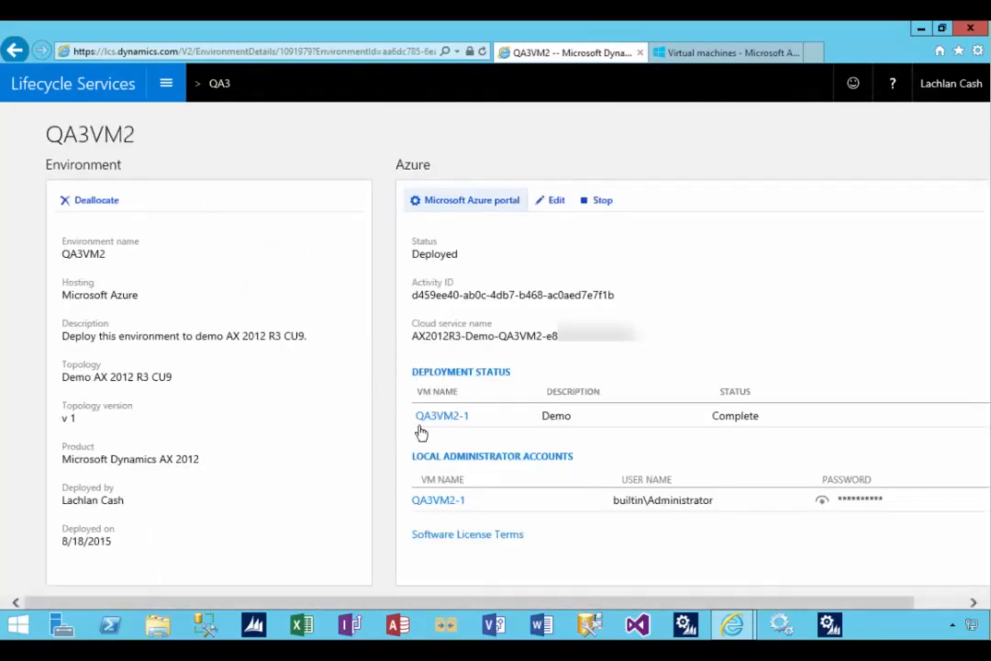
mouse_move(440, 395)
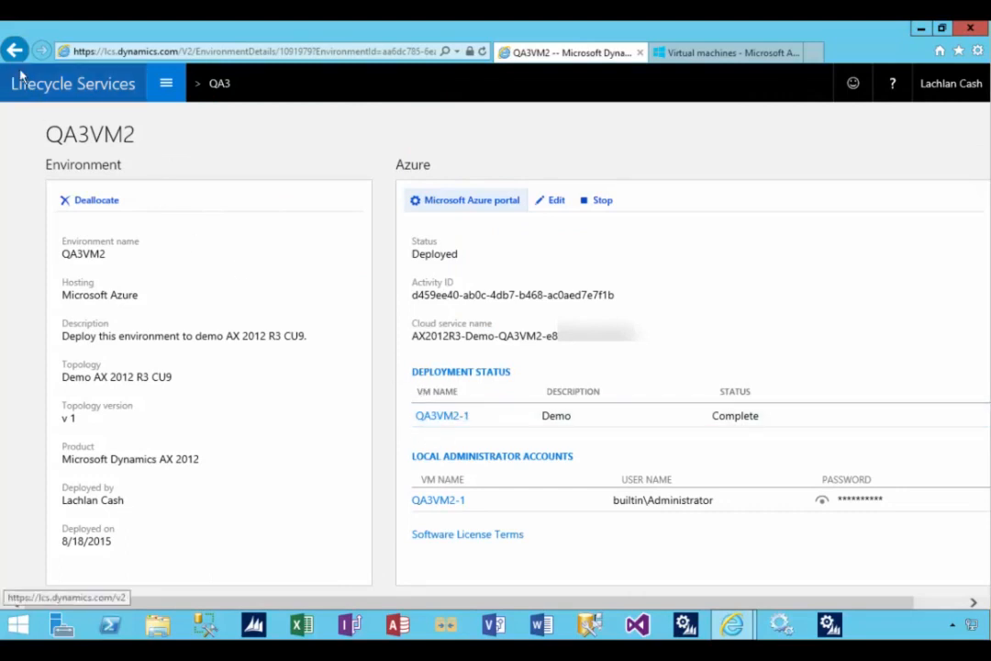
left_click(15, 51)
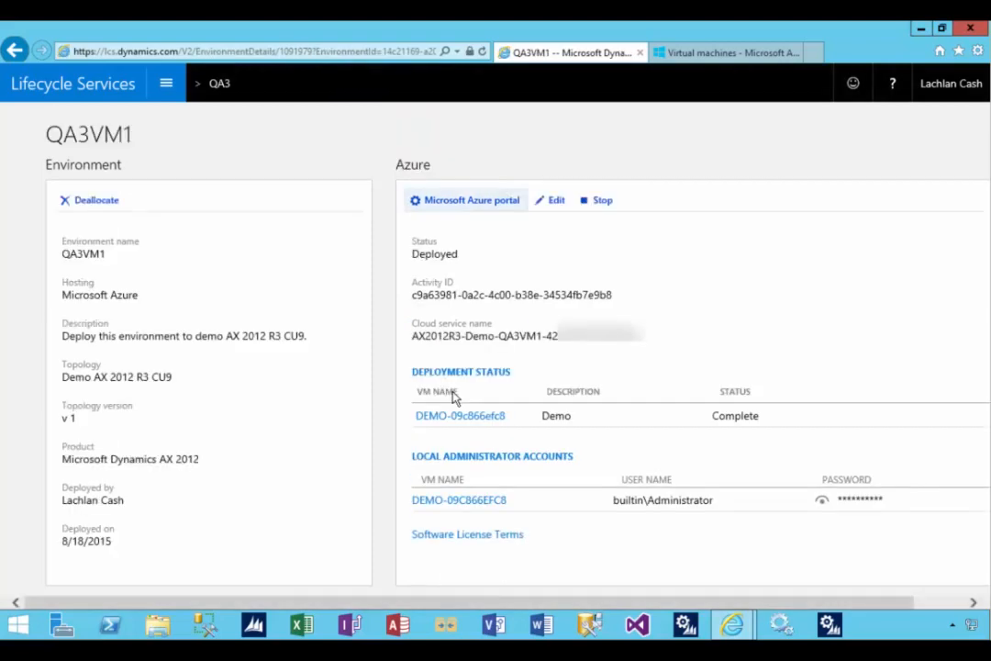
mouse_move(455, 428)
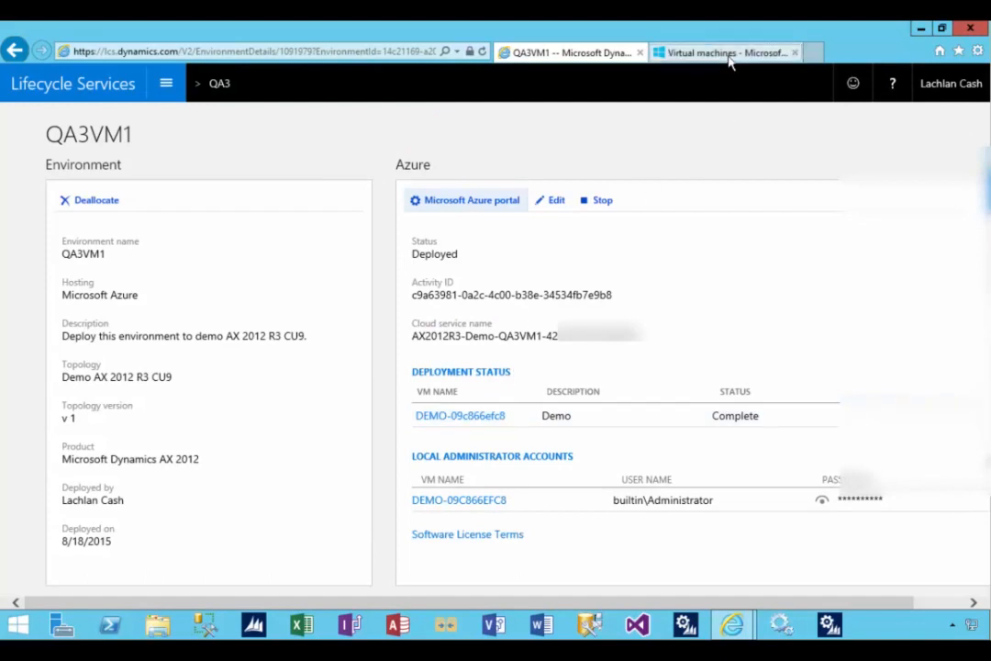
- Switch to the Azure portal tab to see the virtual machines list
left_click(725, 52)
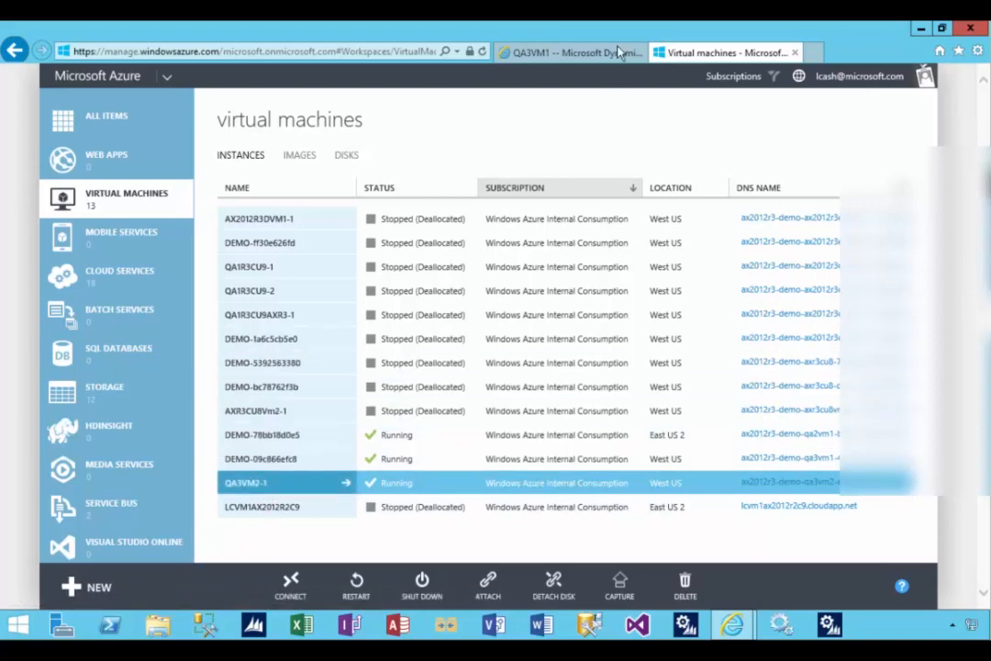
mouse_move(569, 51)
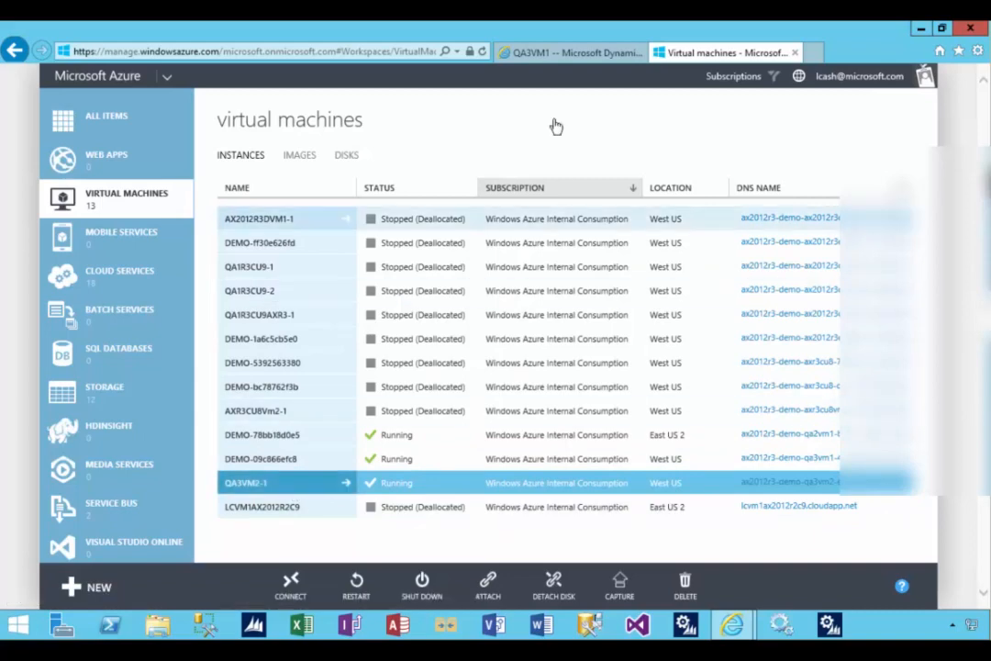
mouse_move(569, 51)
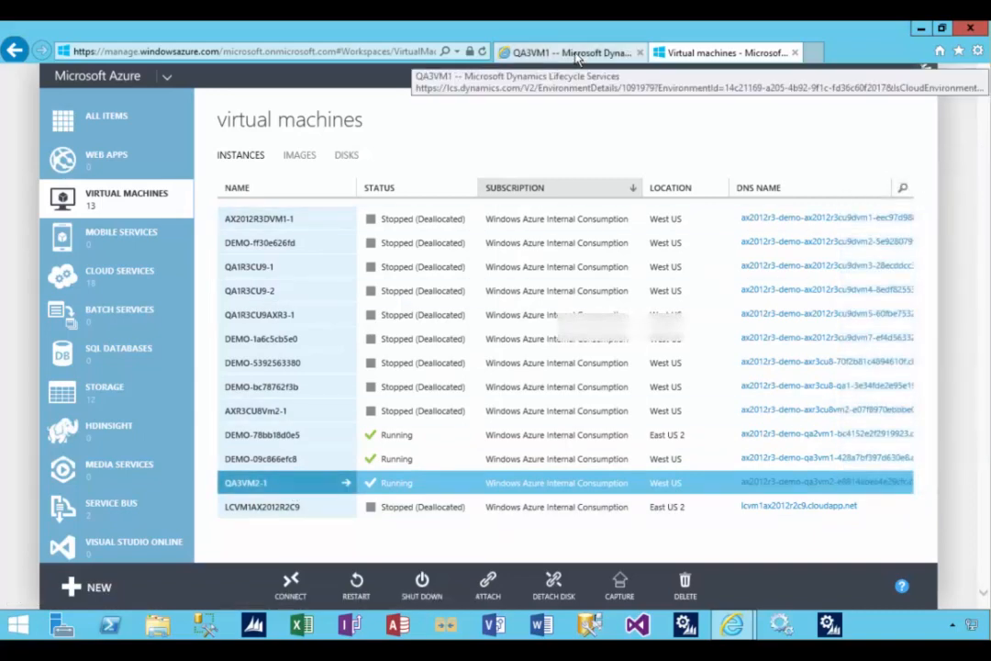
- Return to the QA3 project dashboard and scroll to the Environments section
left_click(569, 51)
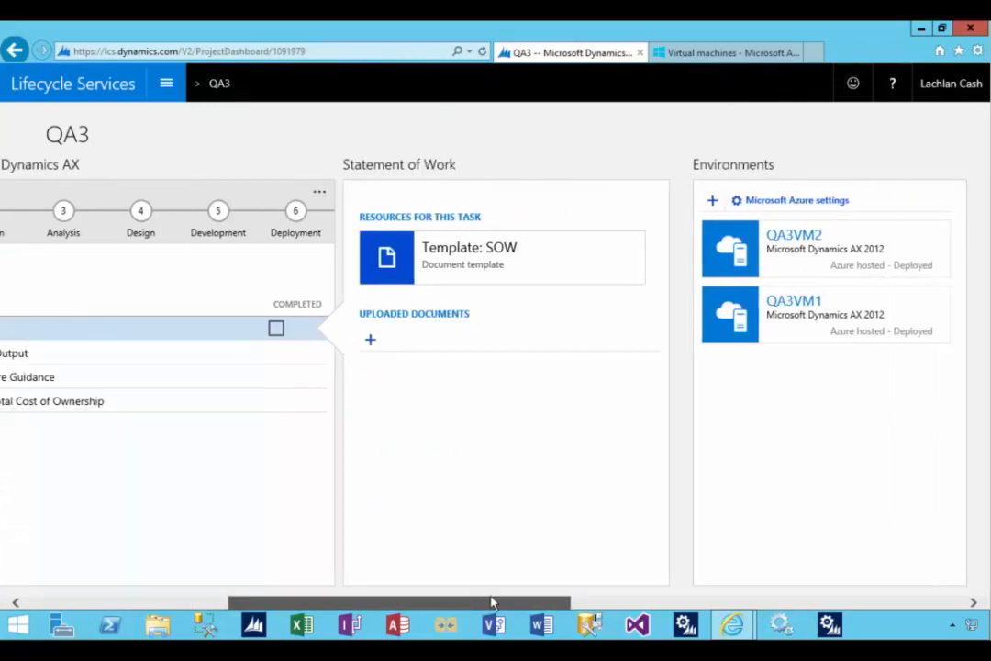
scroll("right", 3)
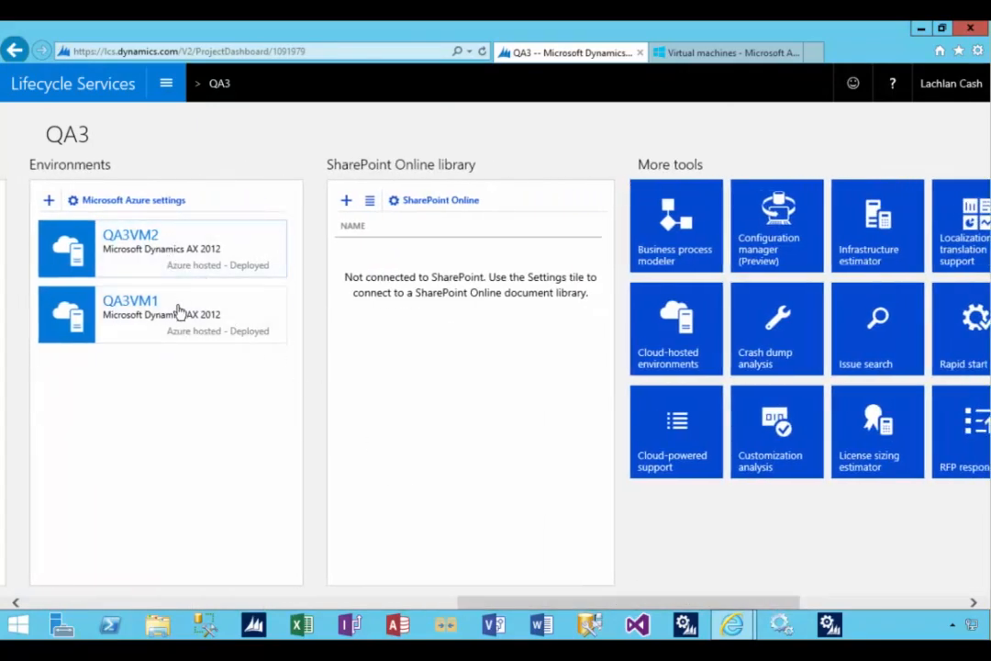